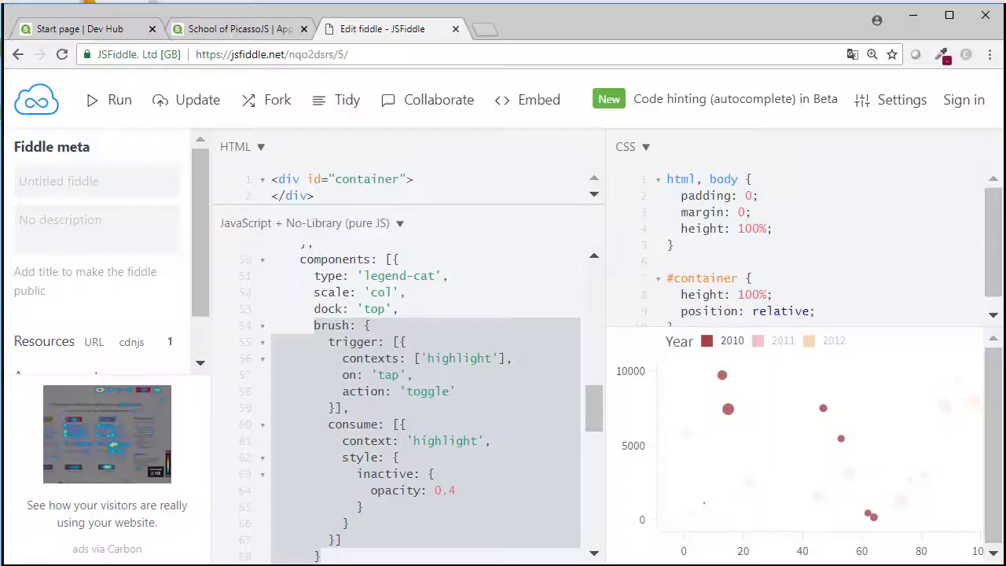
- Find qs-ext-template-picasso among the GitHub repositories, download it as a ZIP, and open it
left_click(271, 54)
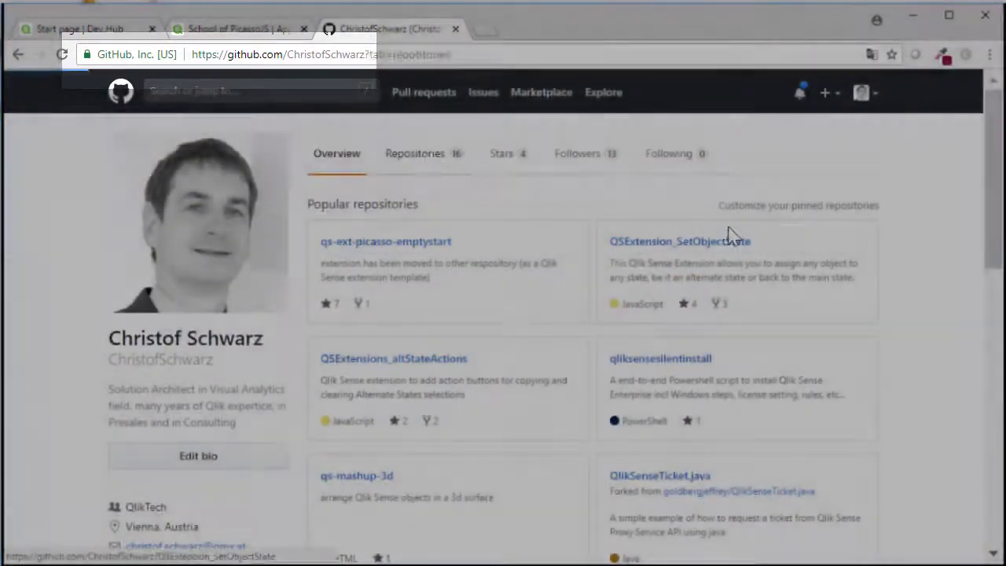
left_click(414, 154)
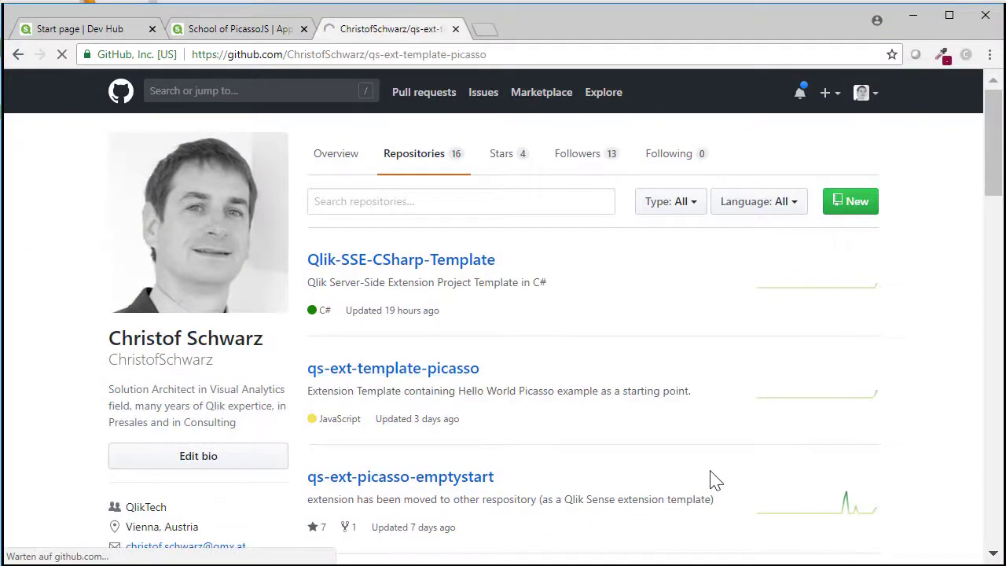
left_click(393, 368)
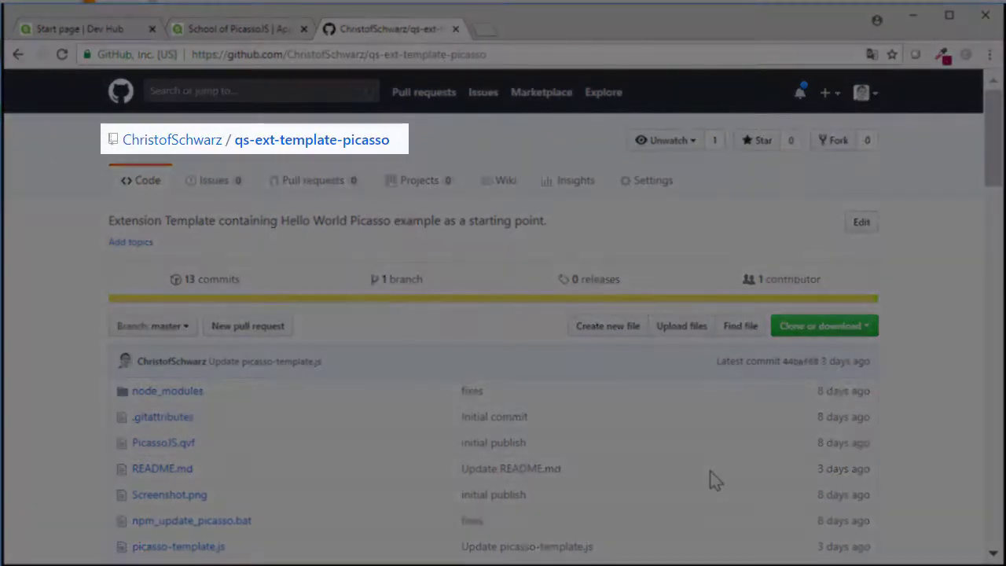
left_click(820, 325)
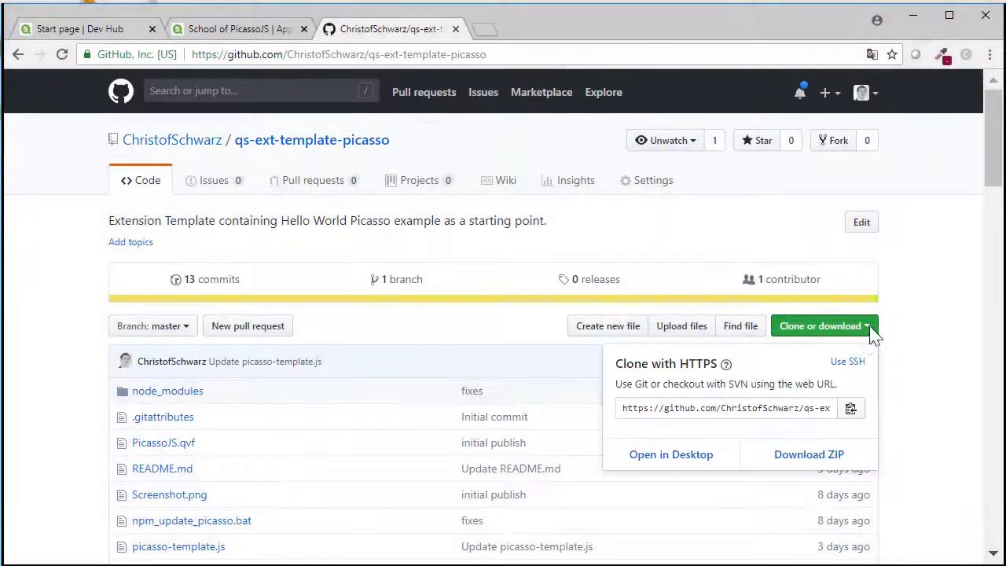
left_click(809, 454)
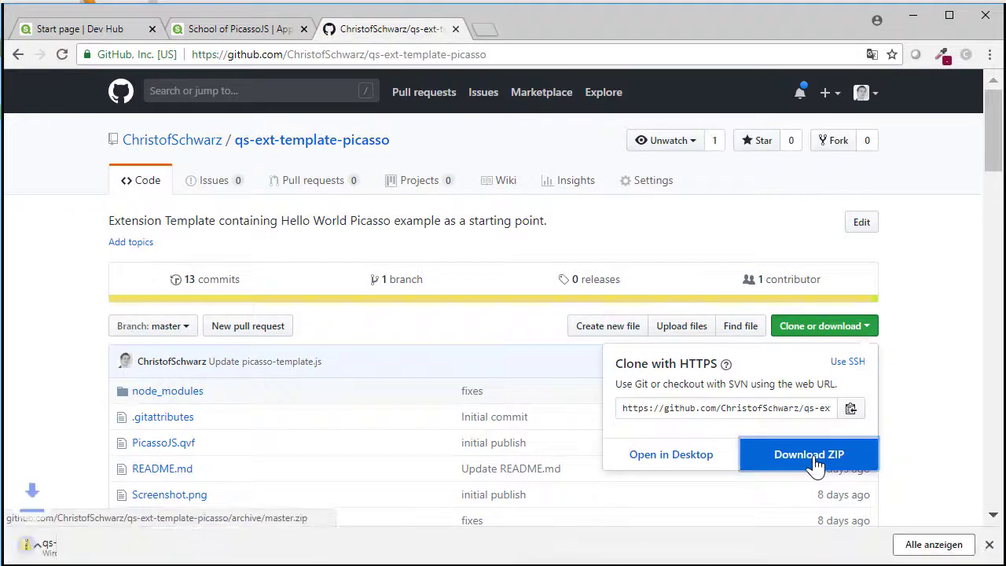
left_click(808, 454)
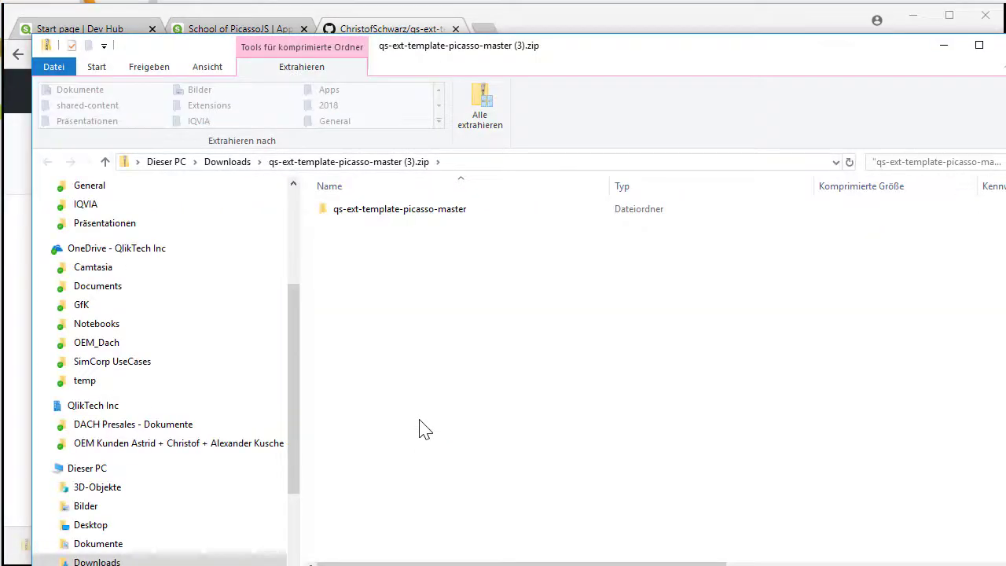
- Copy qs-ext-template-picasso-master from the ZIP into Dokumente > Qlik > Sense > Extensions
left_click(399, 208)
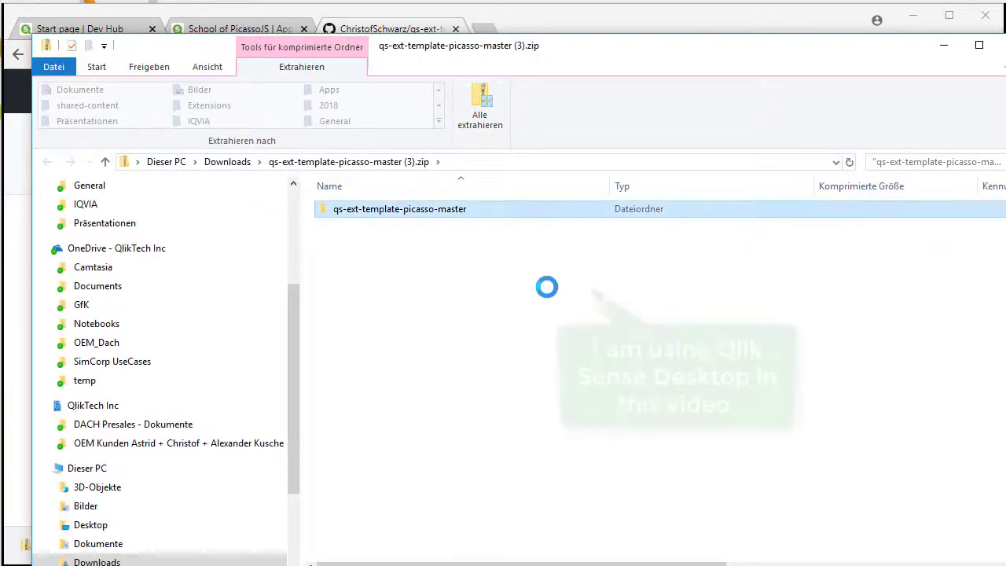
right_click(399, 208)
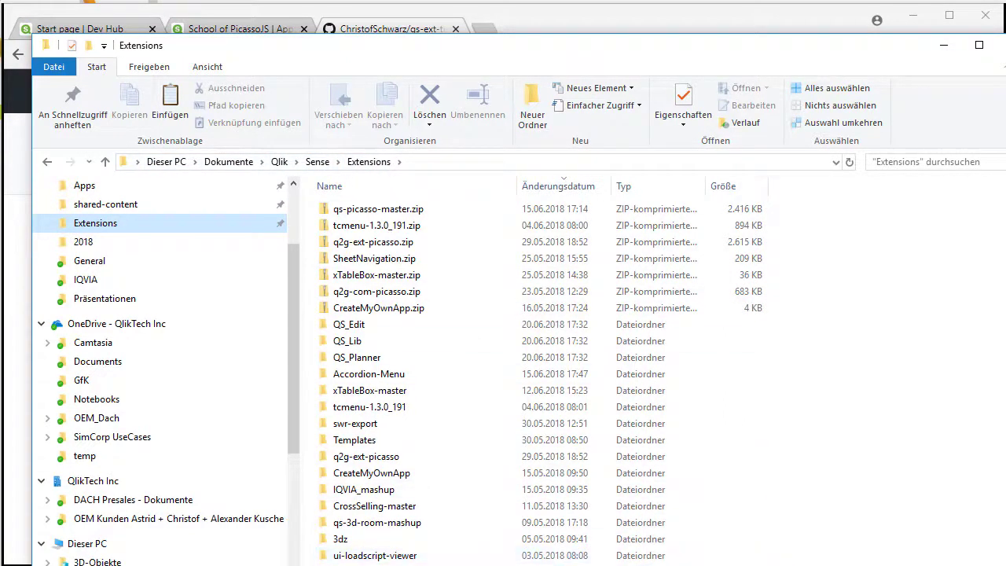
left_click(374, 556)
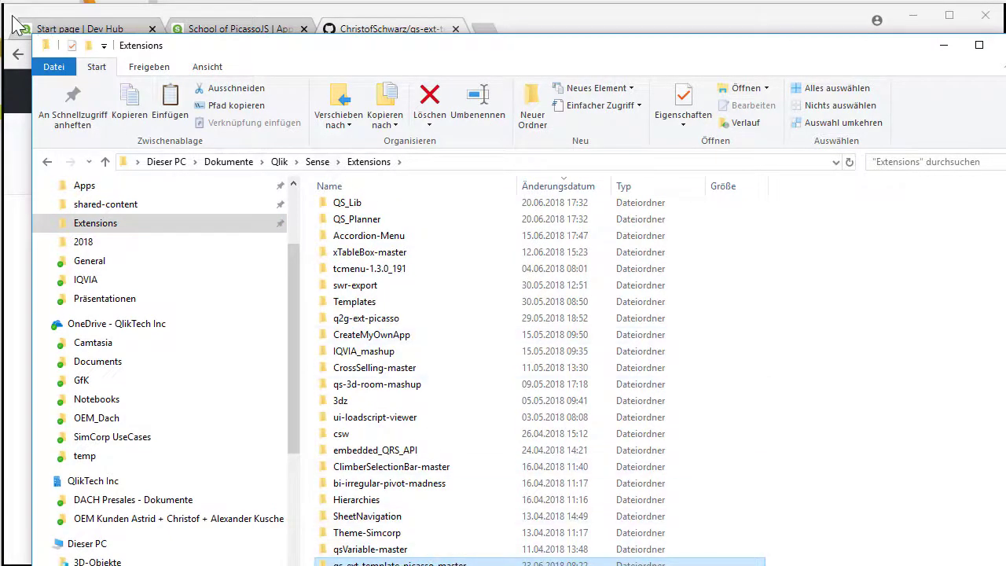
left_click(79, 29)
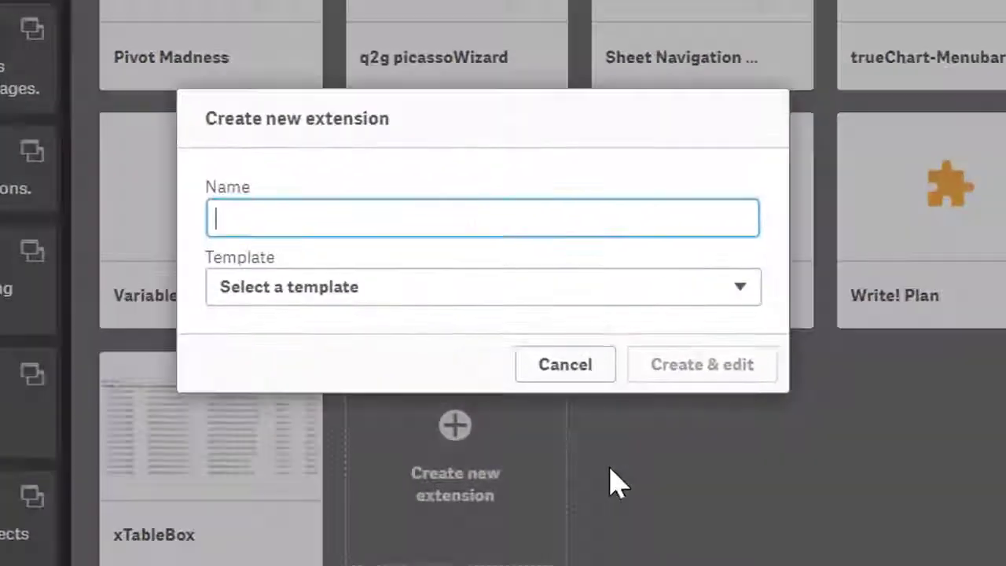
- Create extension pic-donutchart from picasso-template and browse its generated code
left_click(482, 286)
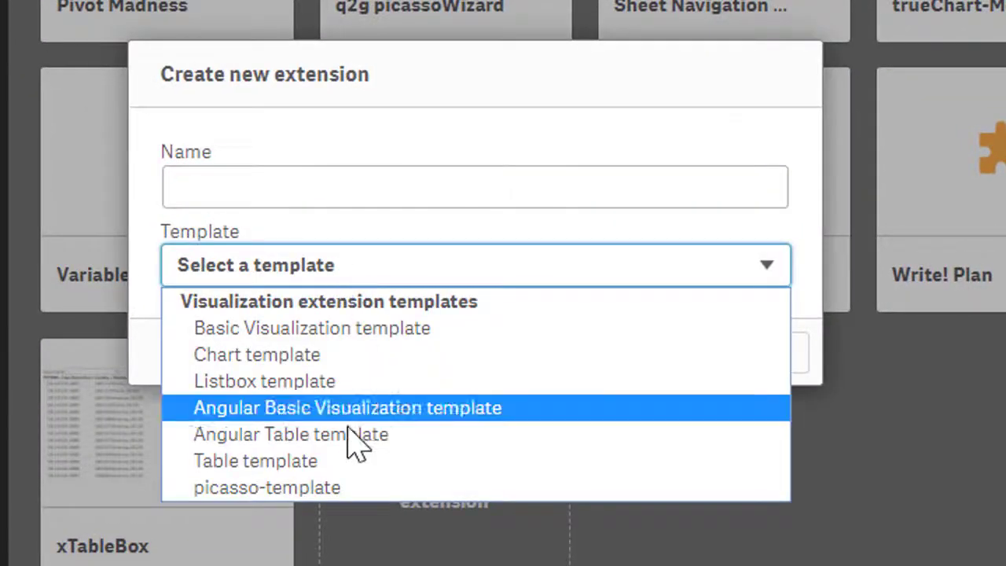
mouse_move(291, 434)
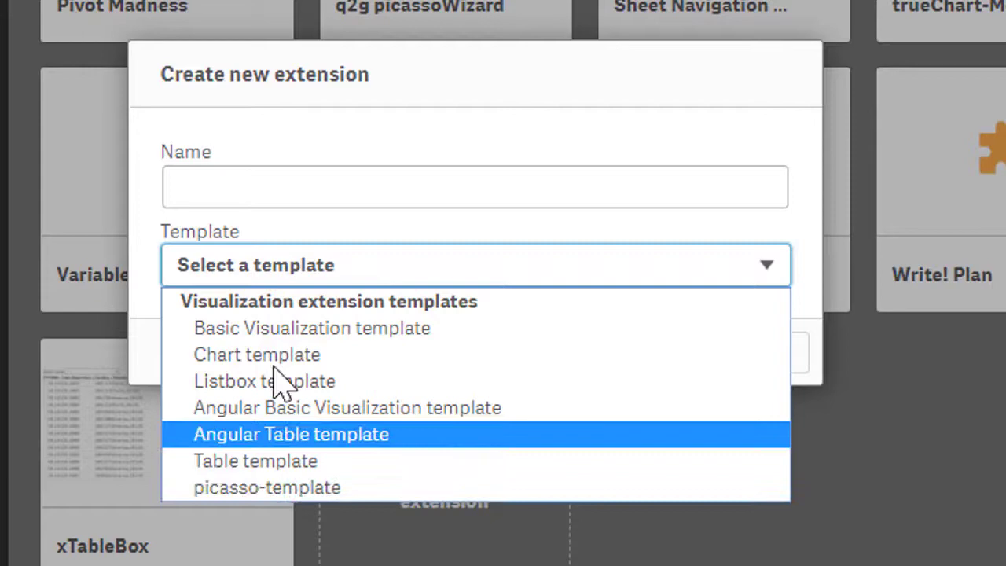
mouse_move(311, 328)
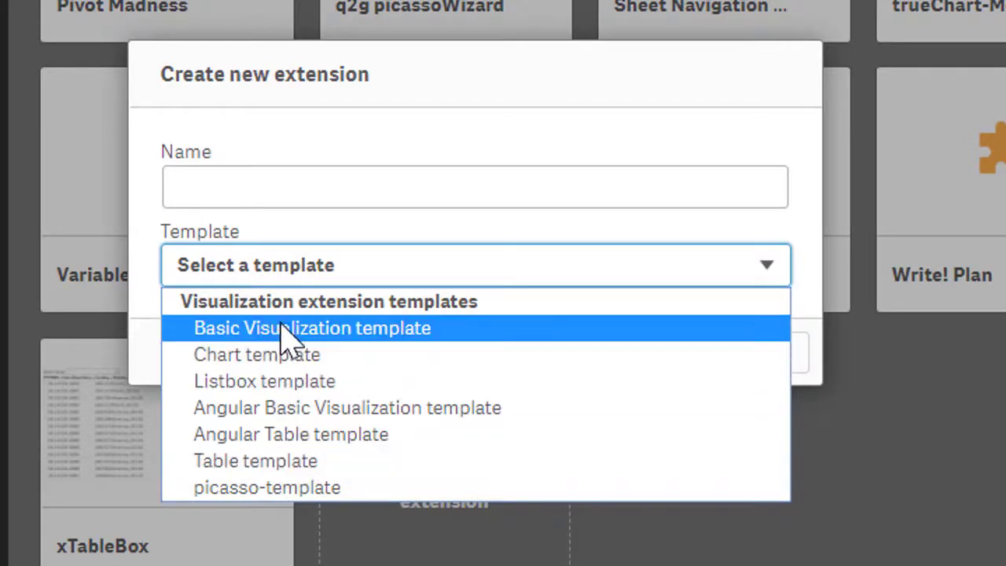
left_click(266, 487)
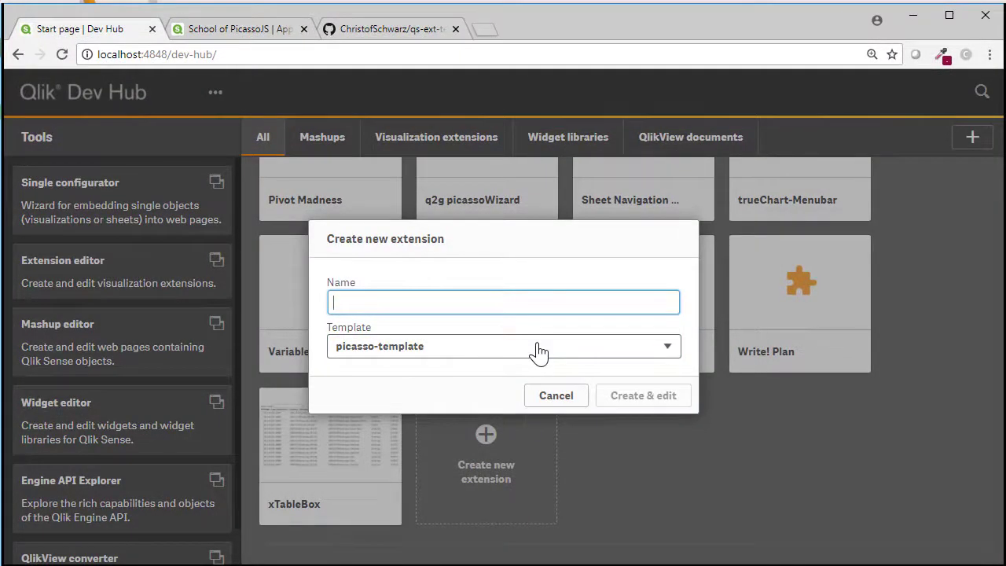
type("donat")
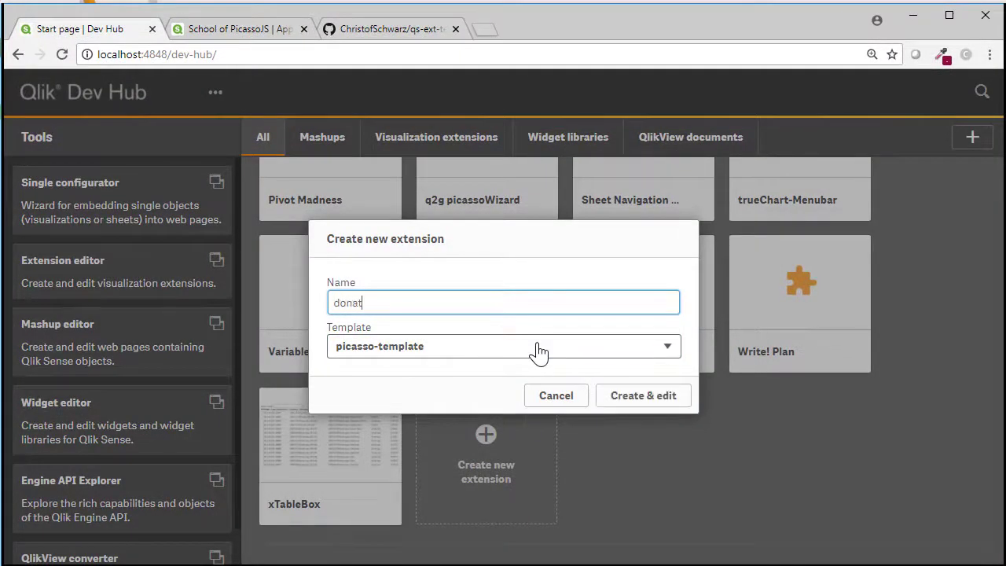
type("utchart")
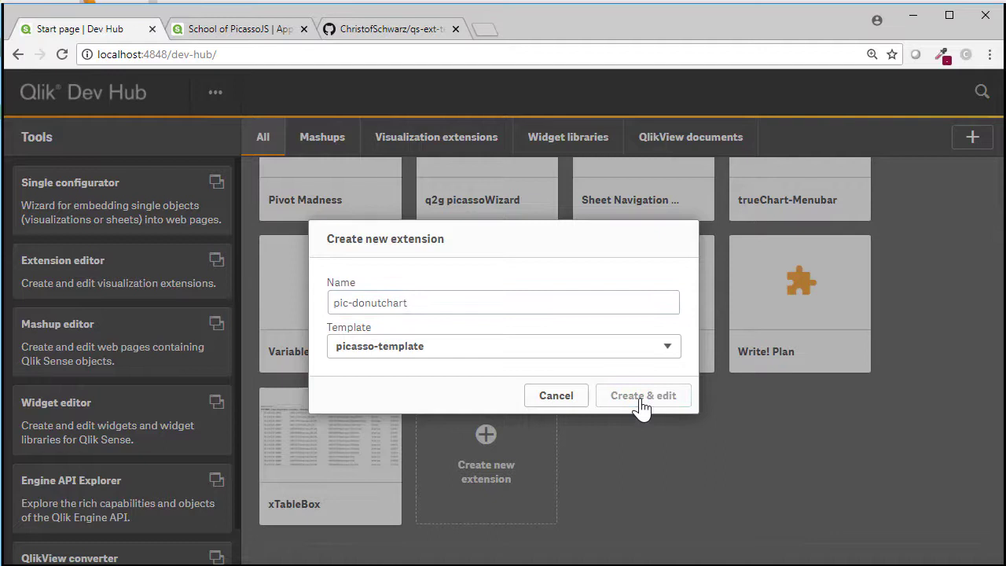
left_click(642, 395)
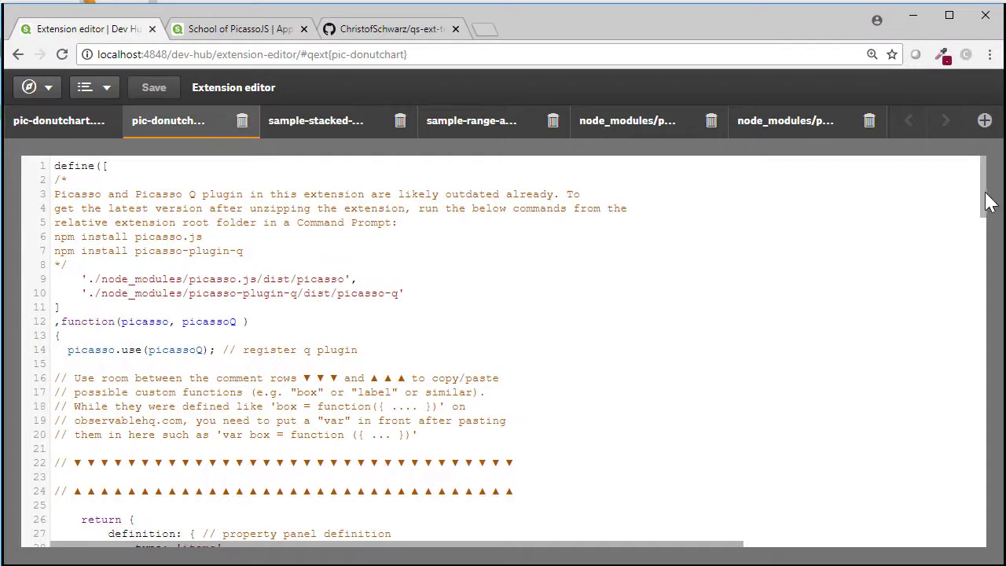
scroll("down", 3)
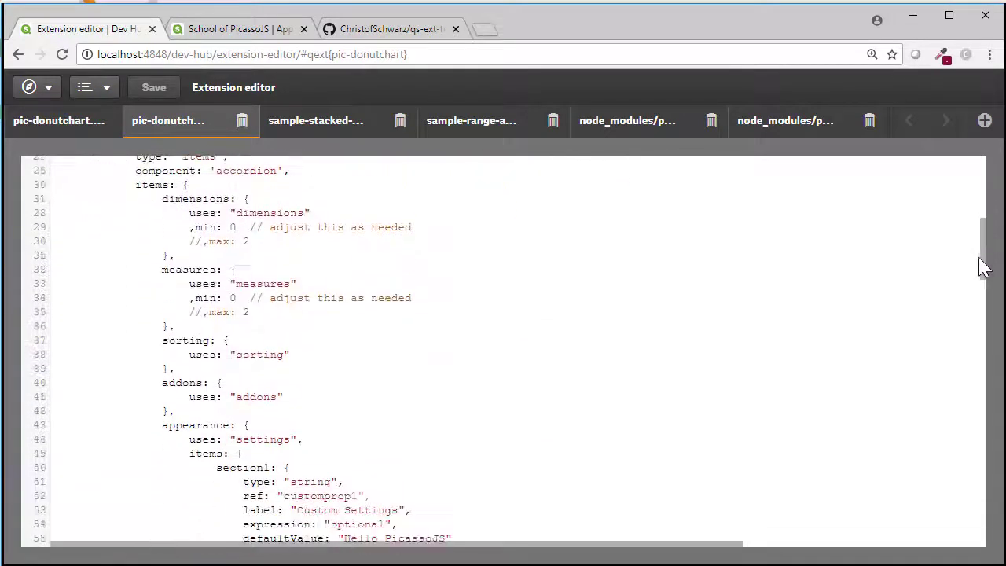
scroll("down", 3)
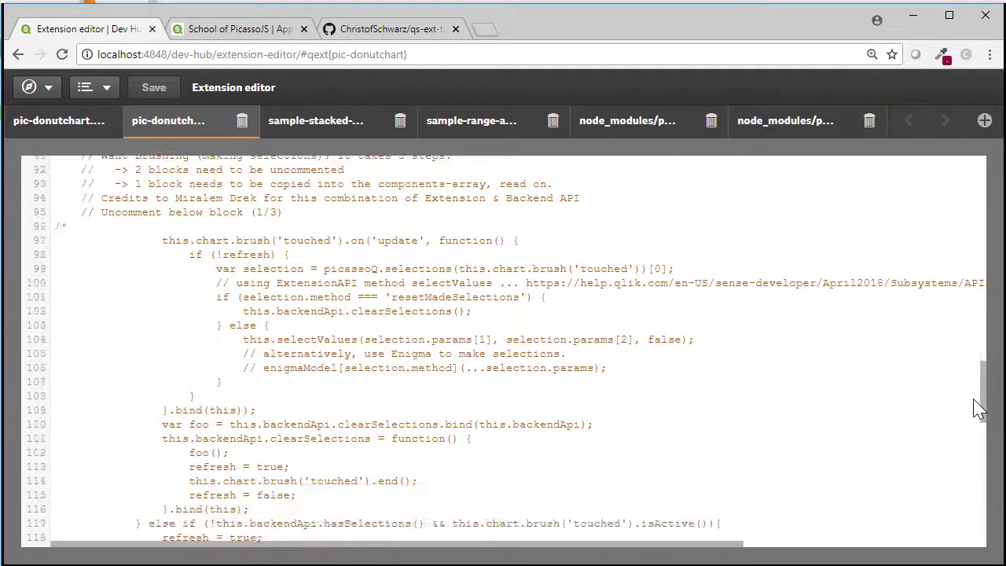
scroll("down", 3)
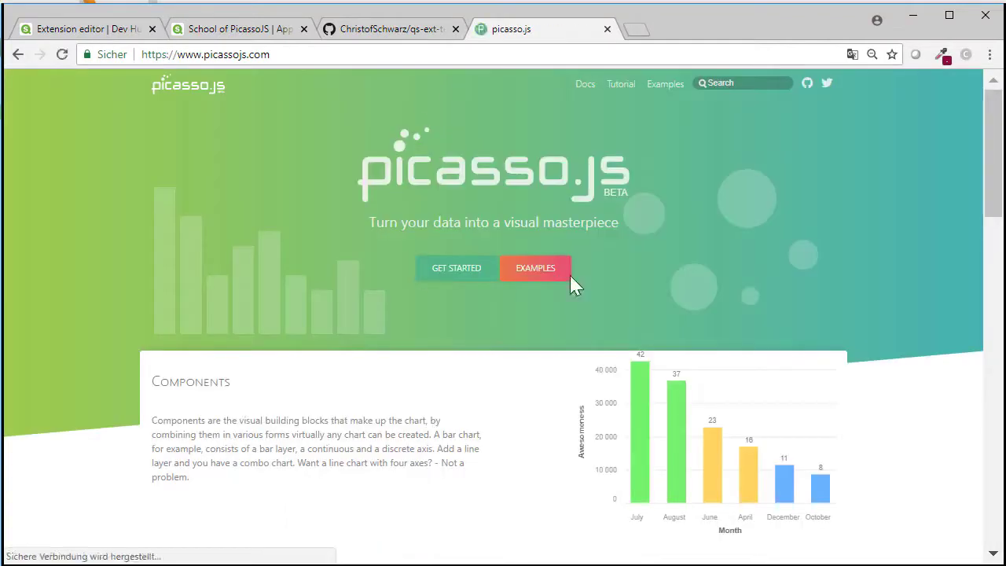
- Cut the chart settings code from the picasso-js-donut-chart Observable notebook
left_click(534, 268)
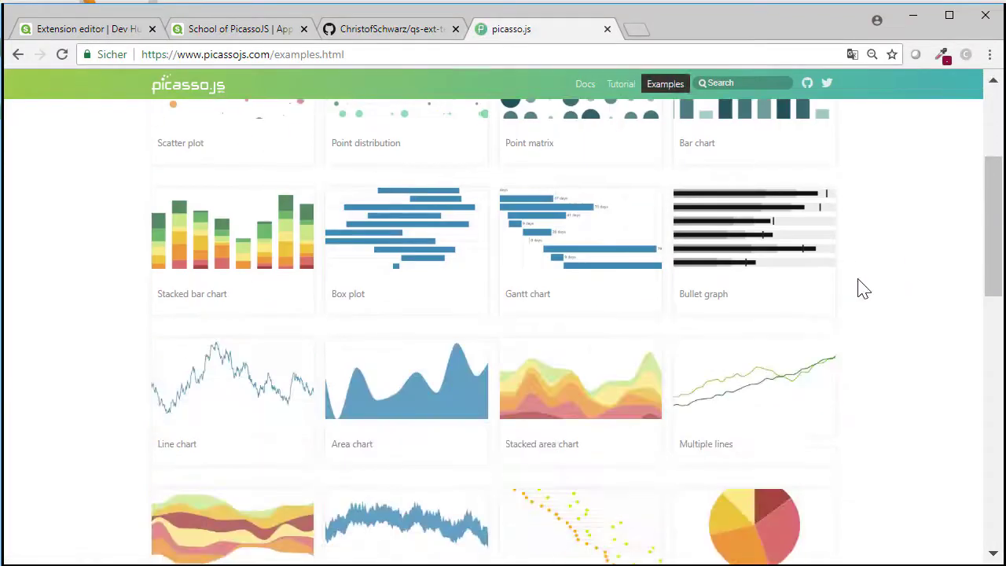
scroll("down", 3)
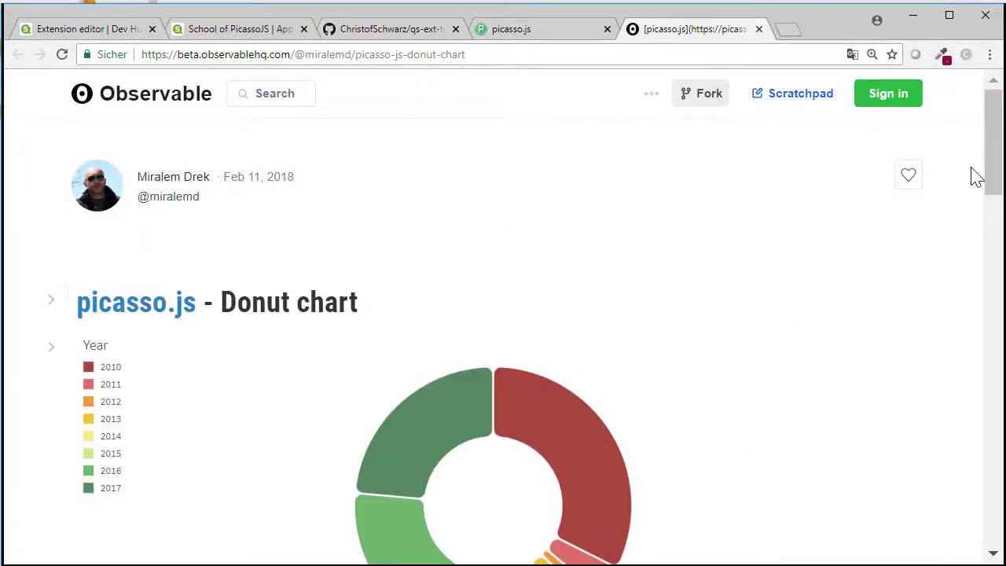
scroll("down", 3)
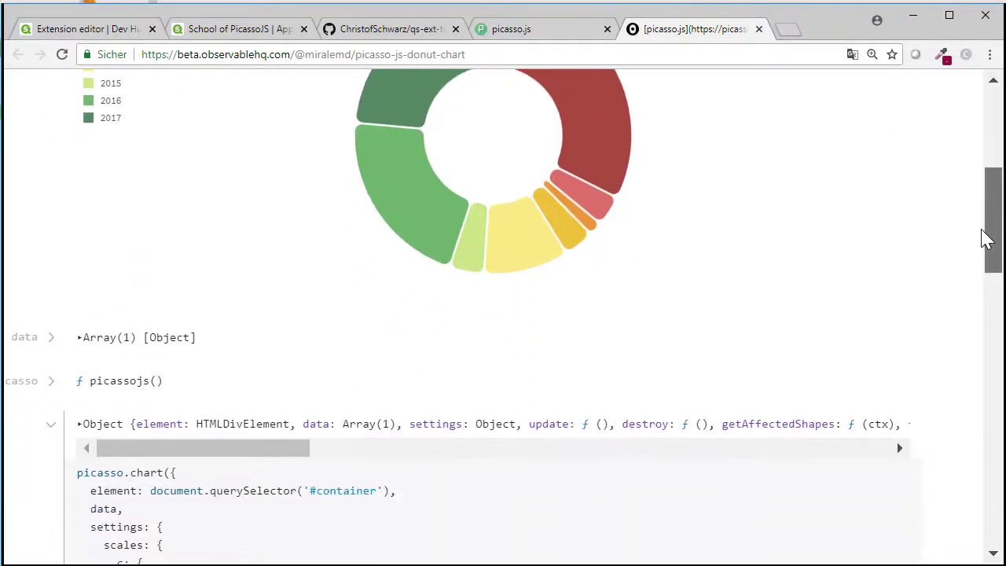
scroll("down", 3)
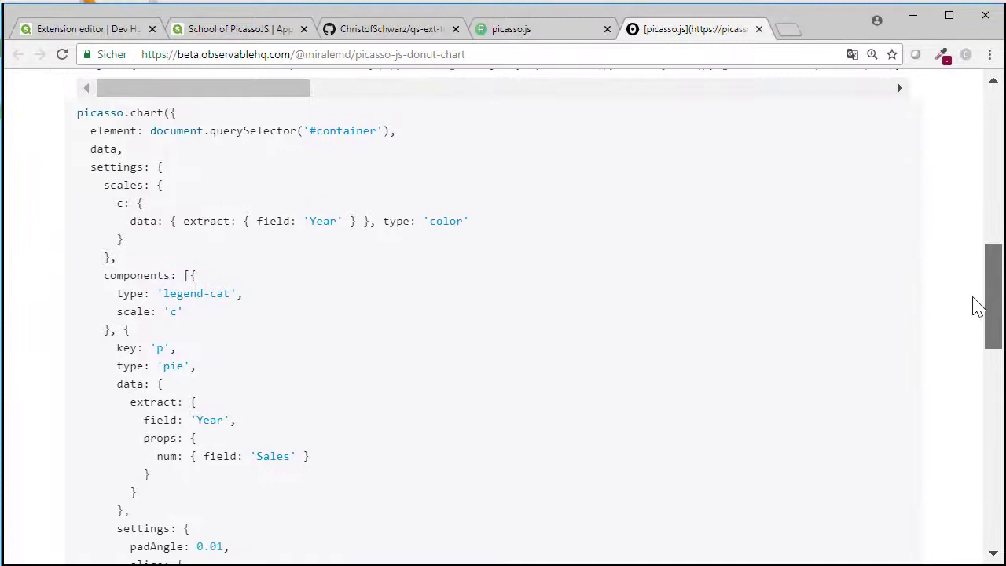
scroll("down", 3)
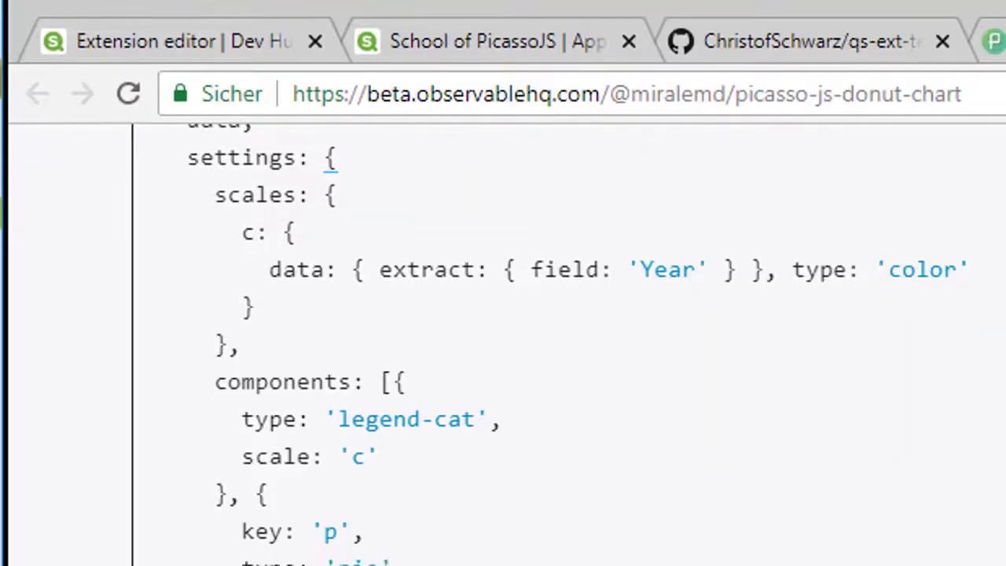
scroll("down", 3)
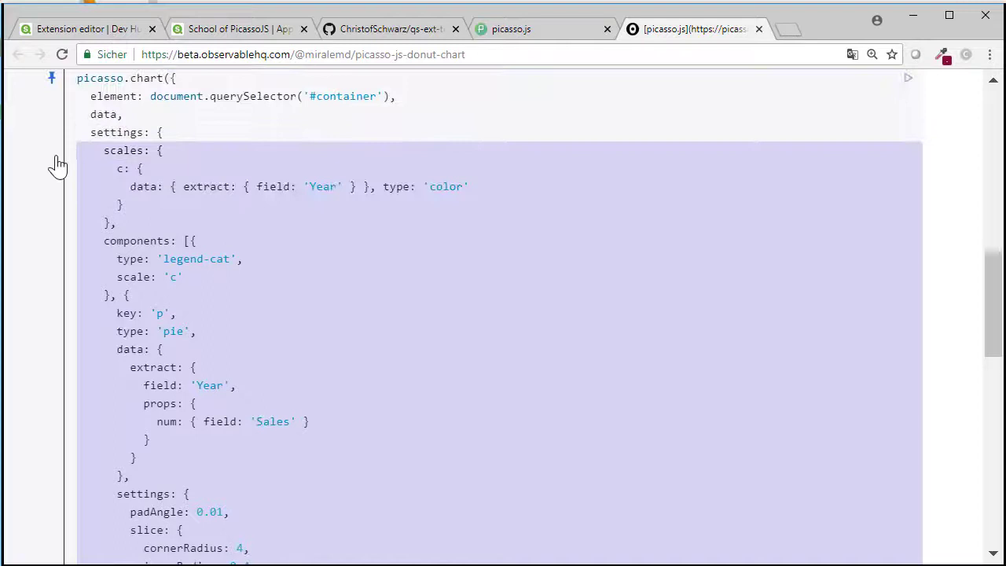
key("ctrl+x")
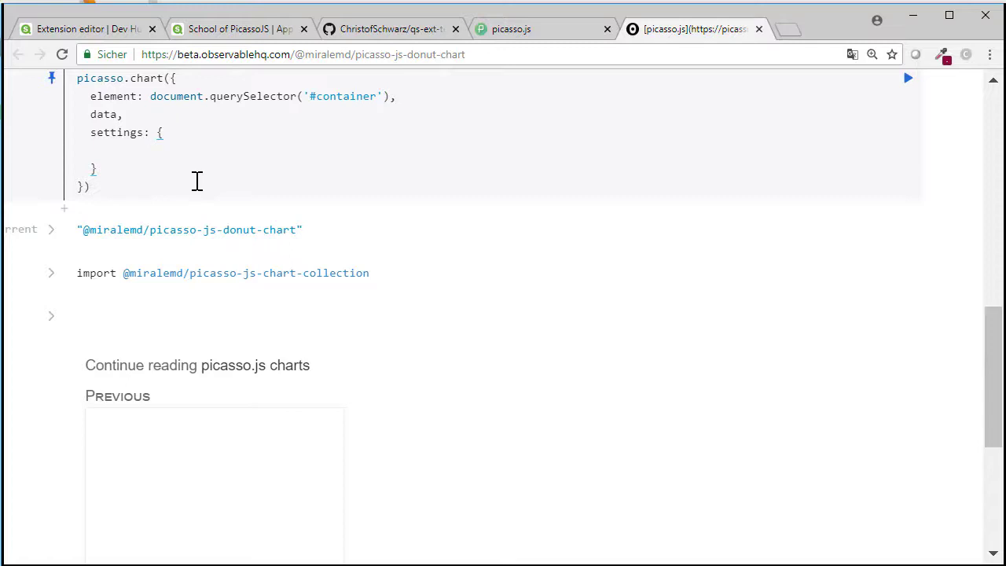
mouse_move(297, 186)
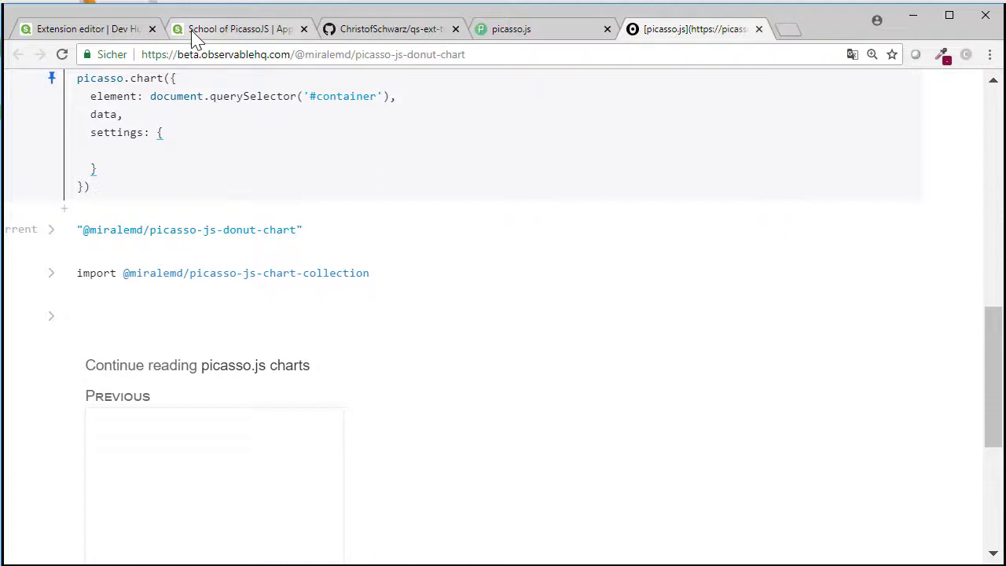
- Return to the pic-donutchart code and scroll down to where the donut settings belong
left_click(87, 29)
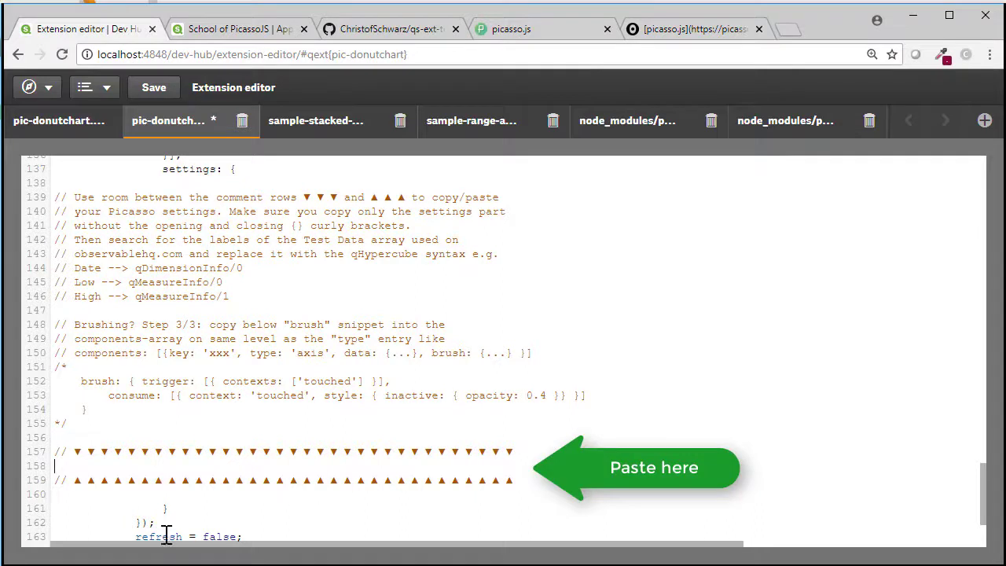
scroll("down", 3)
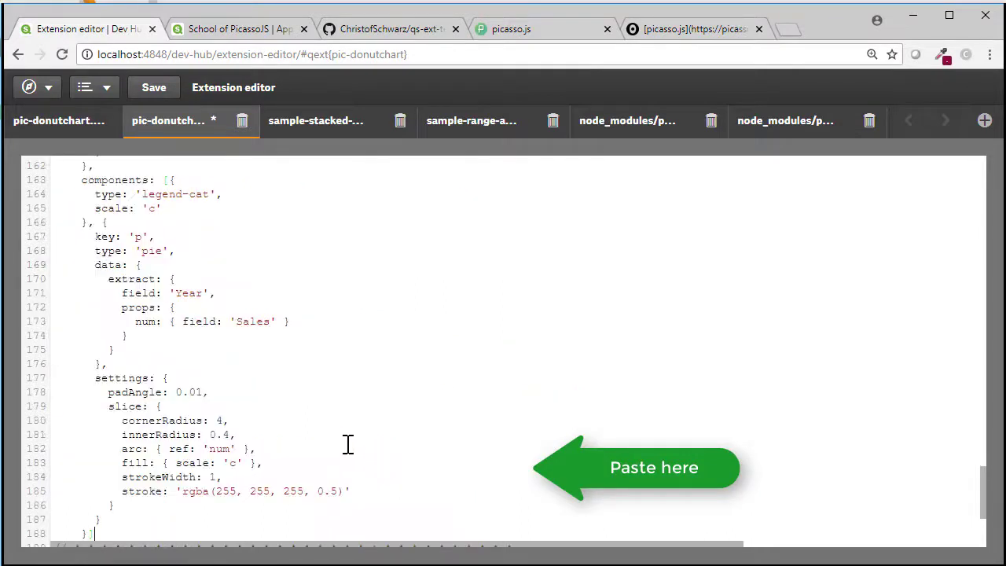
scroll("down", 3)
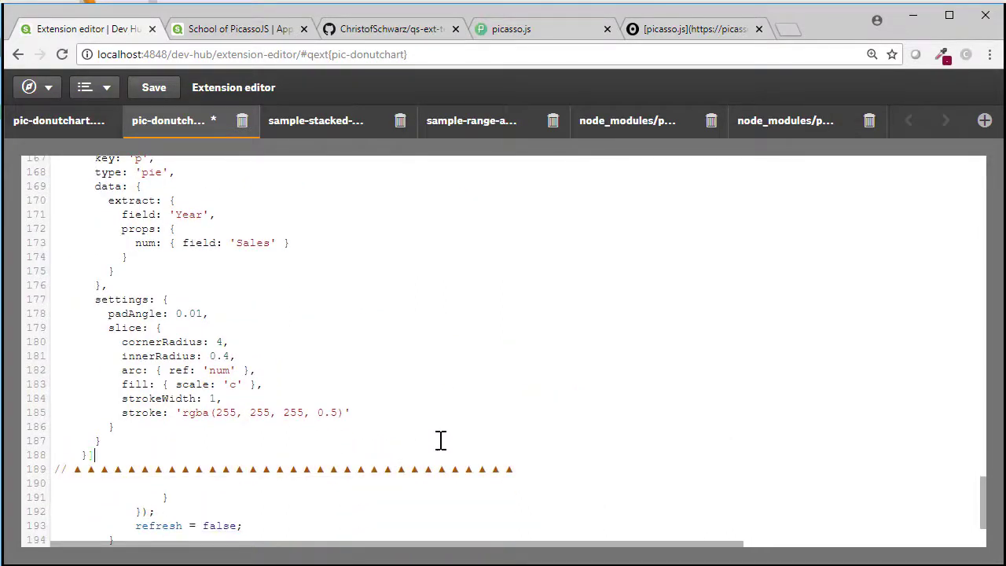
mouse_move(509, 419)
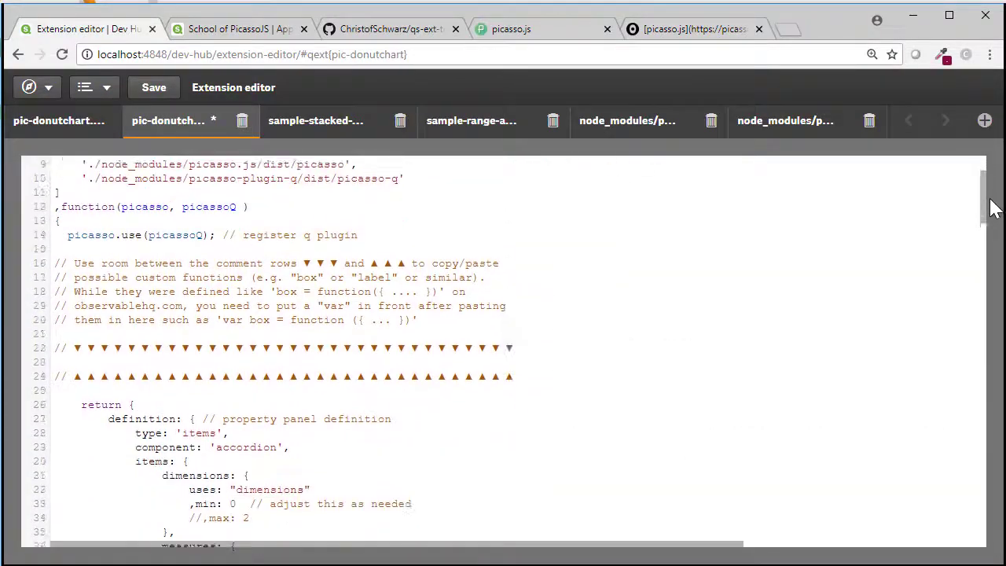
scroll("down", 3)
type("1")
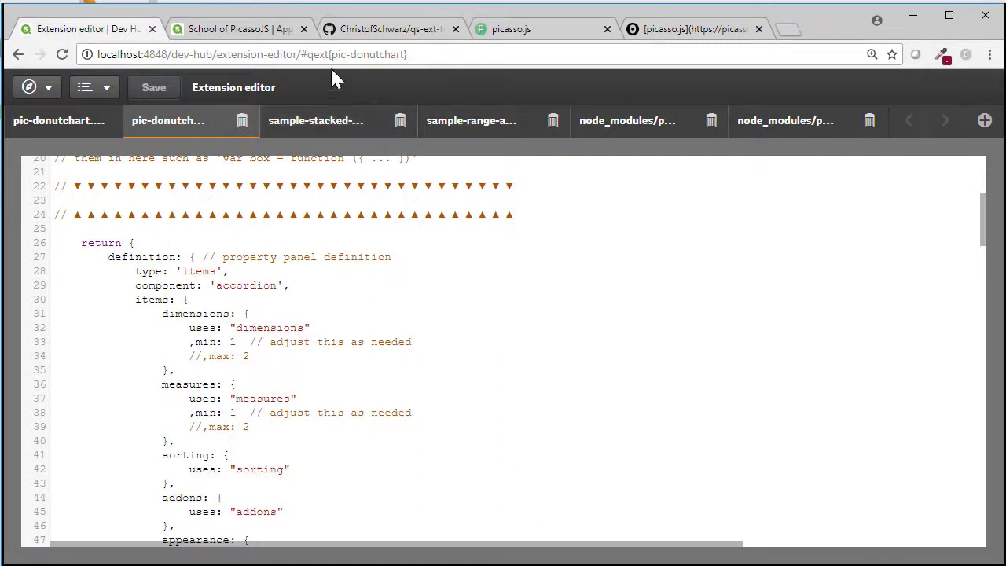
- Create a new sheet in the School of PicassoJS app and open it in edit mode
left_click(236, 29)
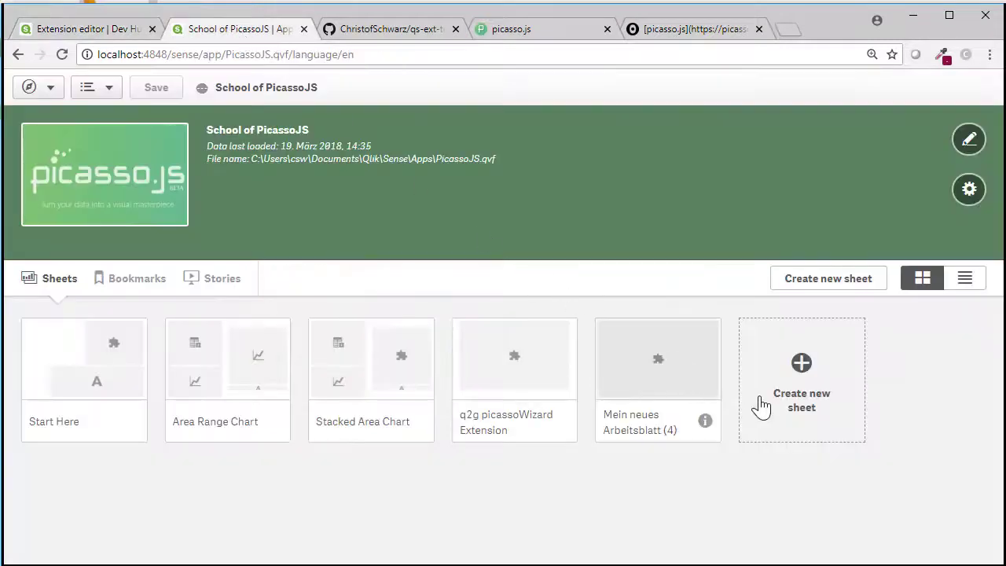
left_click(801, 377)
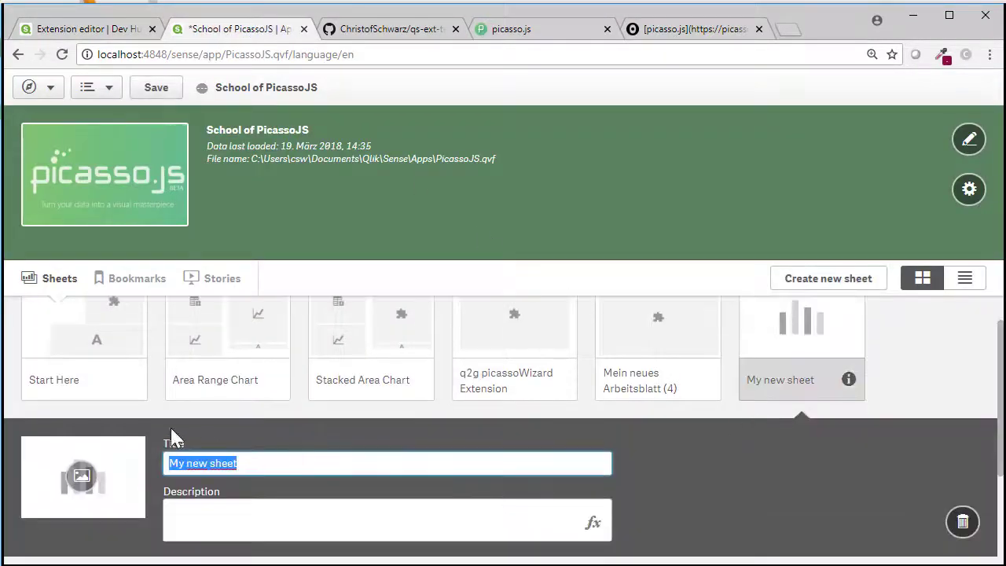
double_click(801, 326)
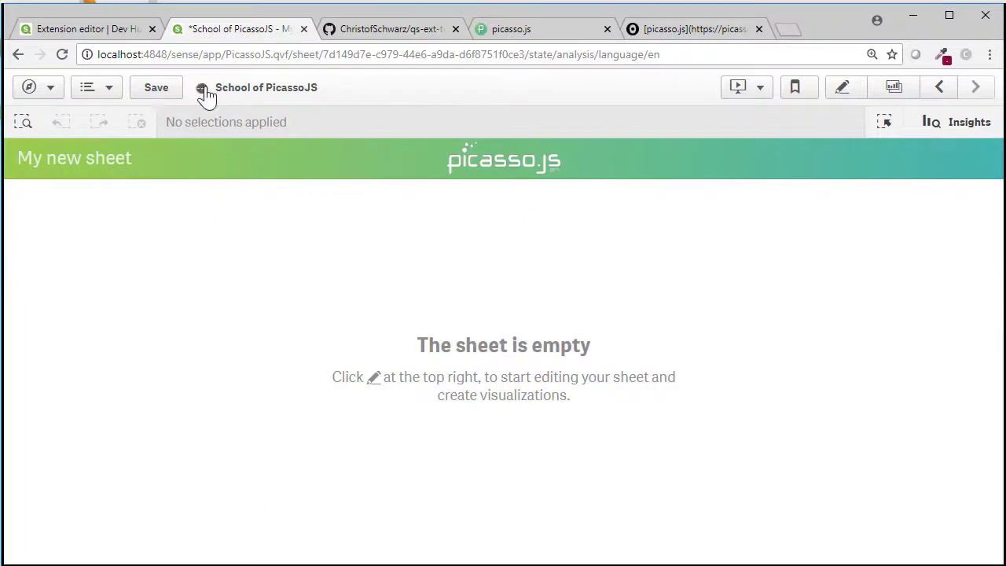
left_click(843, 87)
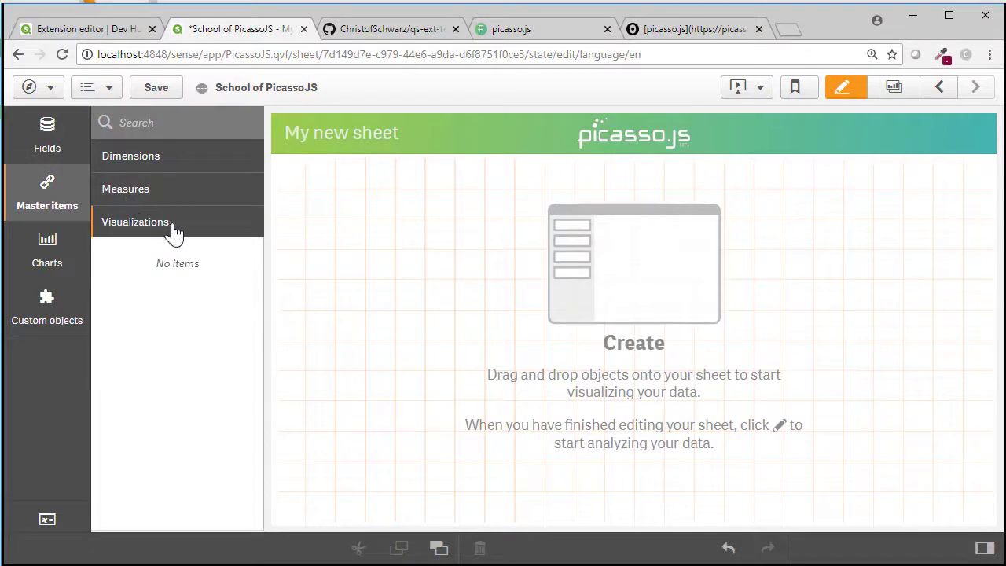
- Place pic-donutchart on the sheet with dimension D1.Year and measure Sum(D1.Sales)
left_click(46, 306)
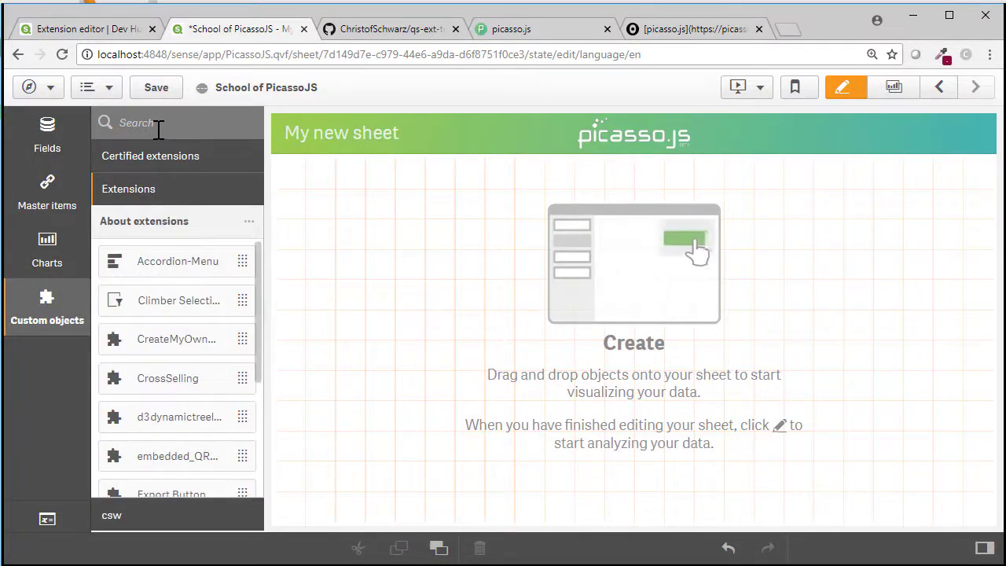
type("pic")
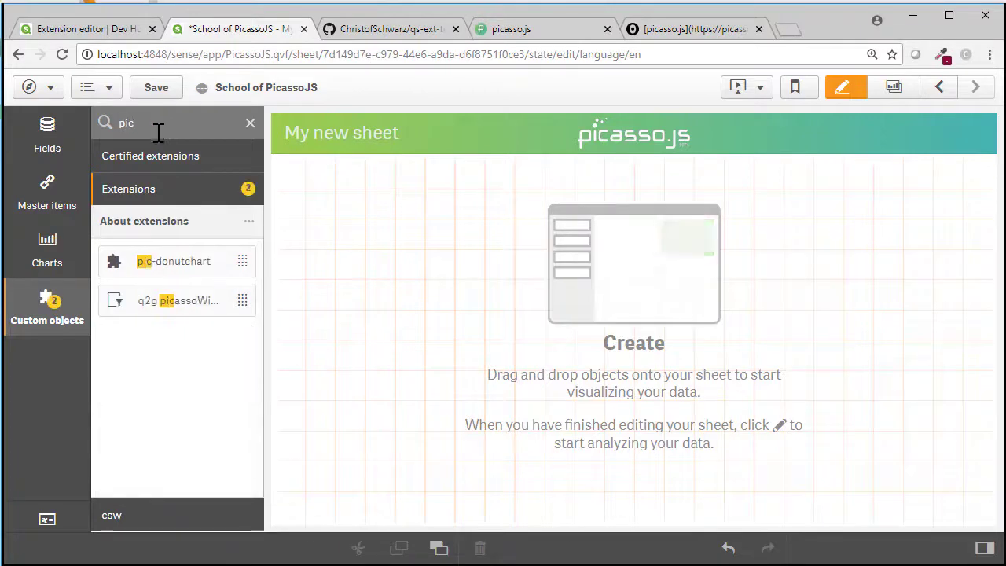
left_click_drag(172, 261, 600, 309)
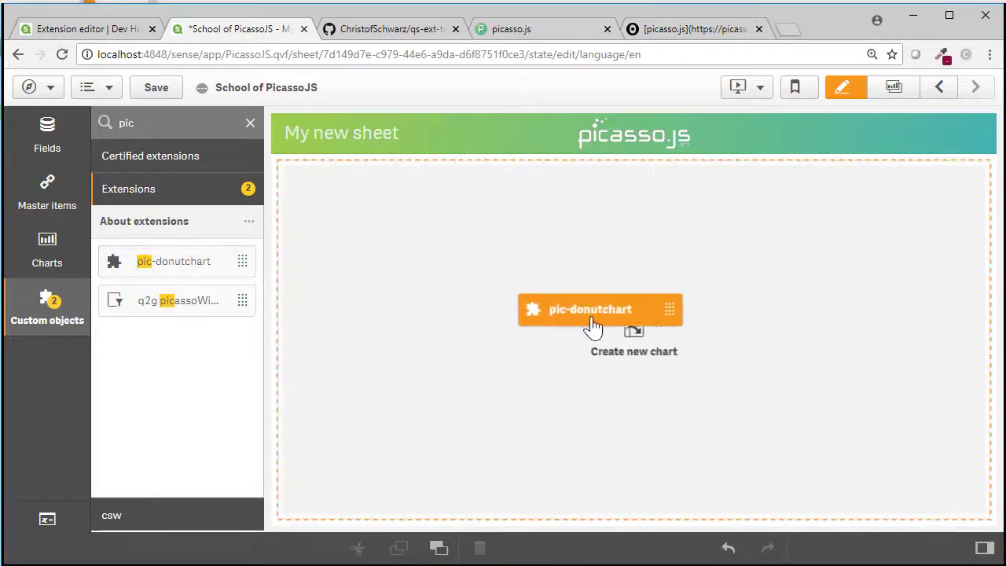
left_click(590, 309)
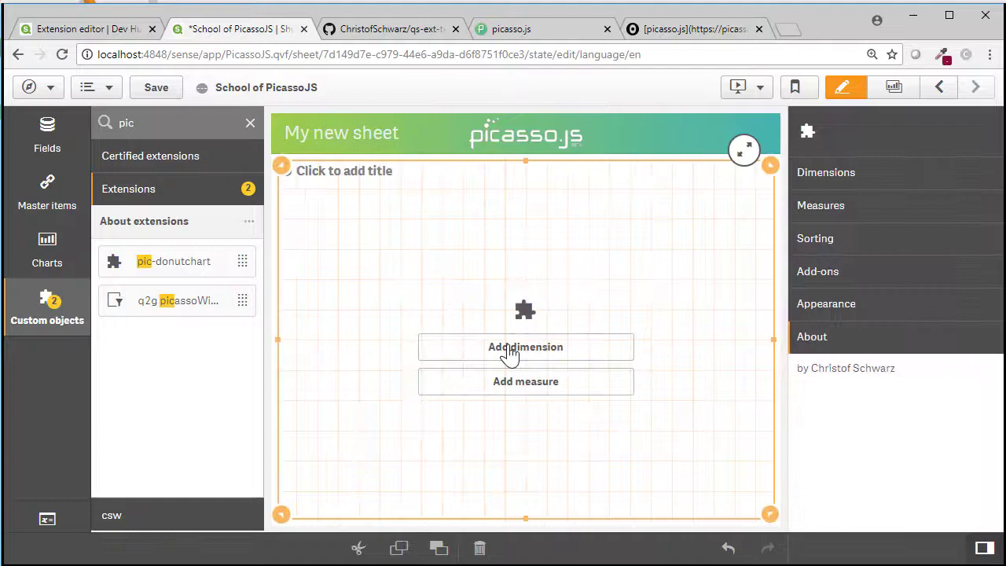
left_click(525, 347)
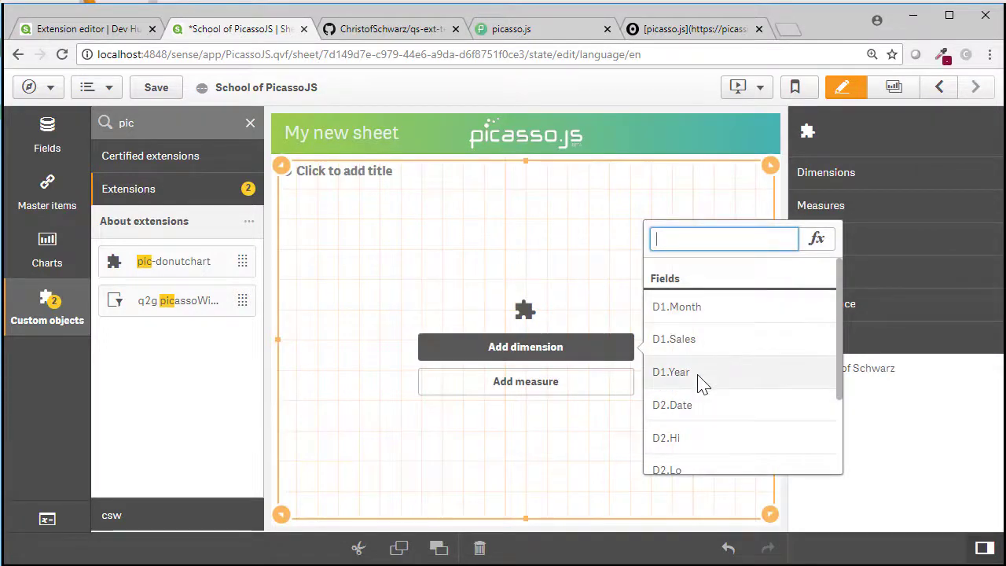
left_click(670, 372)
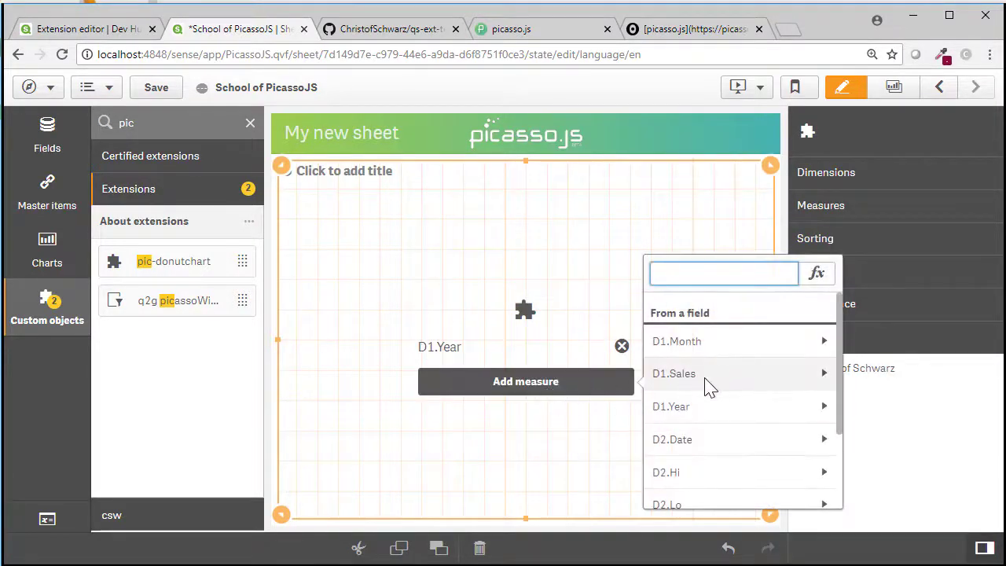
left_click(674, 374)
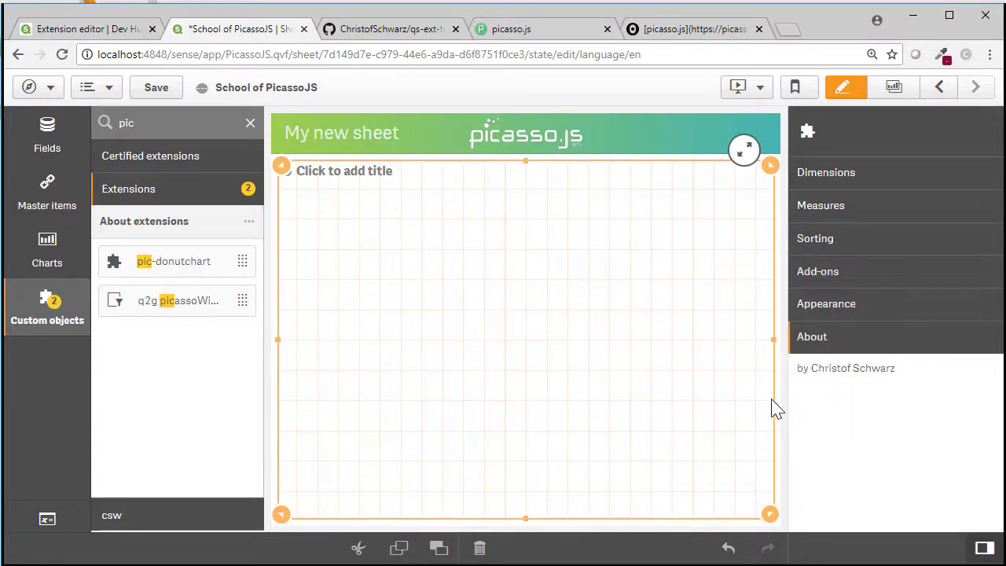
- Open the F12 console to inspect the blank chart's 'Field not found: Year' errors
key("F12")
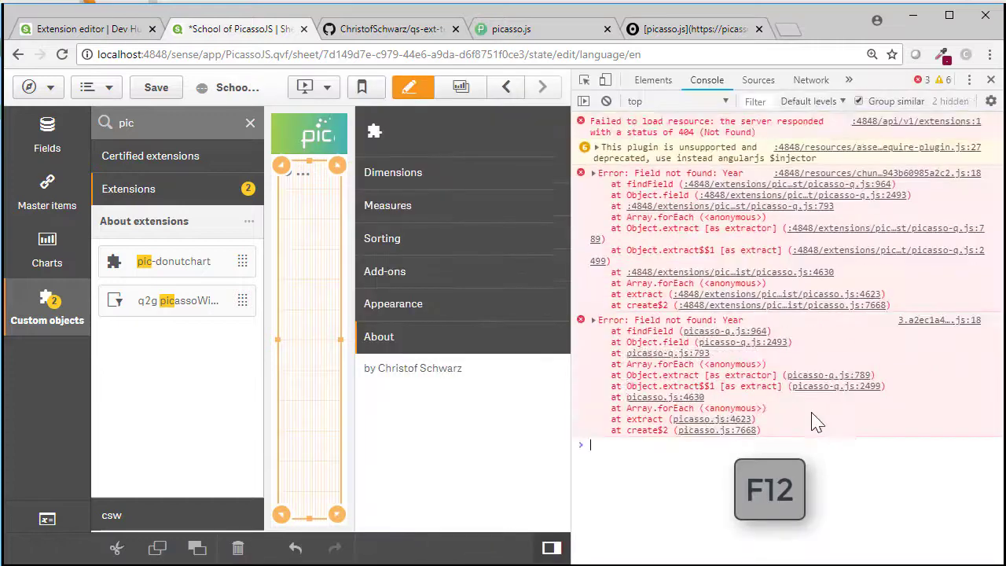
mouse_move(650, 534)
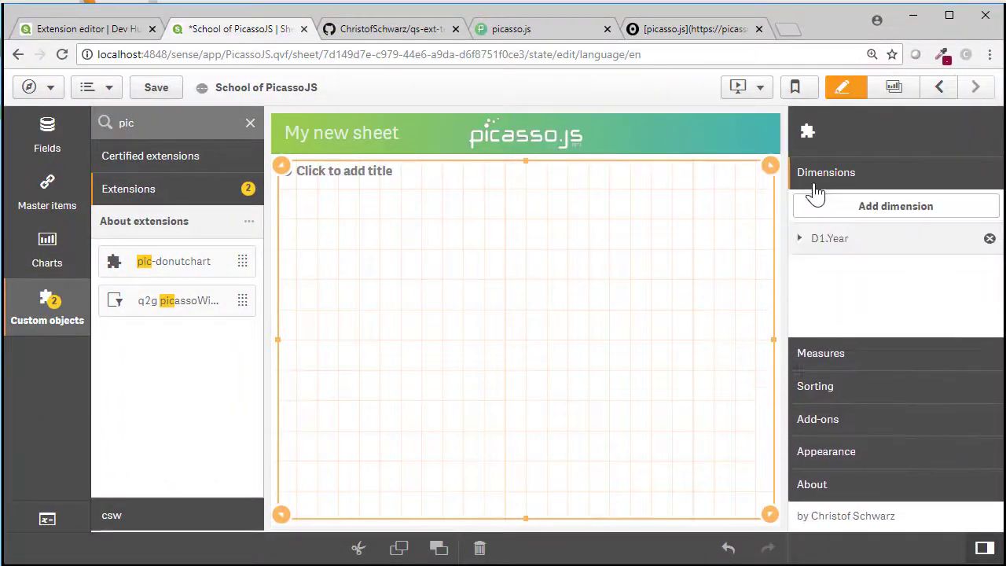
- Label the D1.Year dimension 'Year' and the Sum([D1.Sales]) measure 'Sales'
left_click(829, 238)
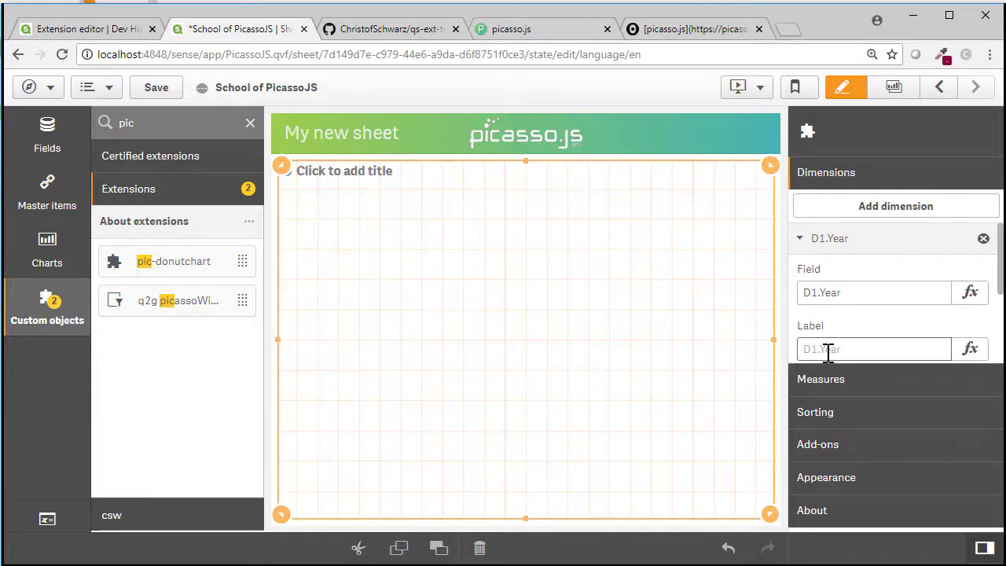
type("Y")
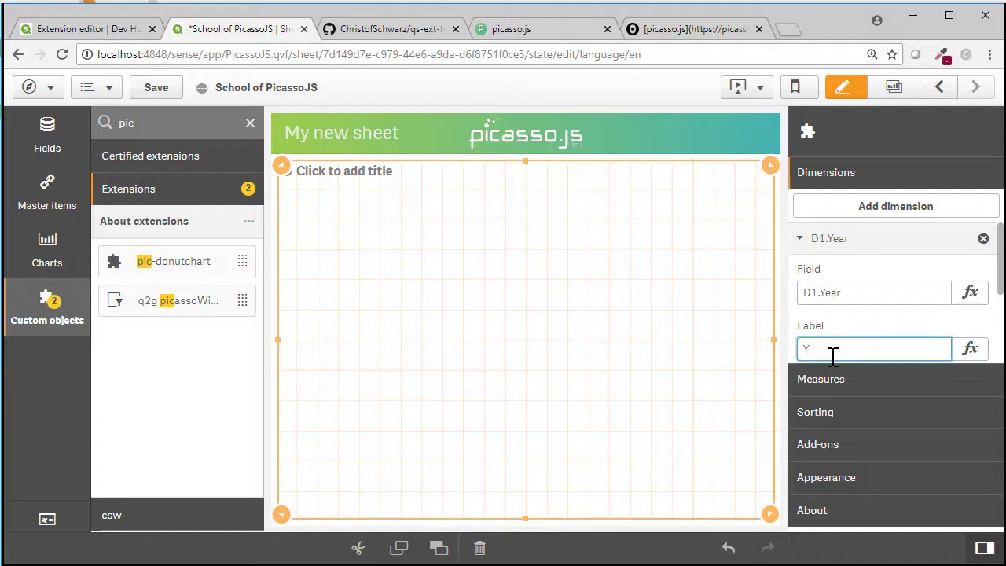
type("ear")
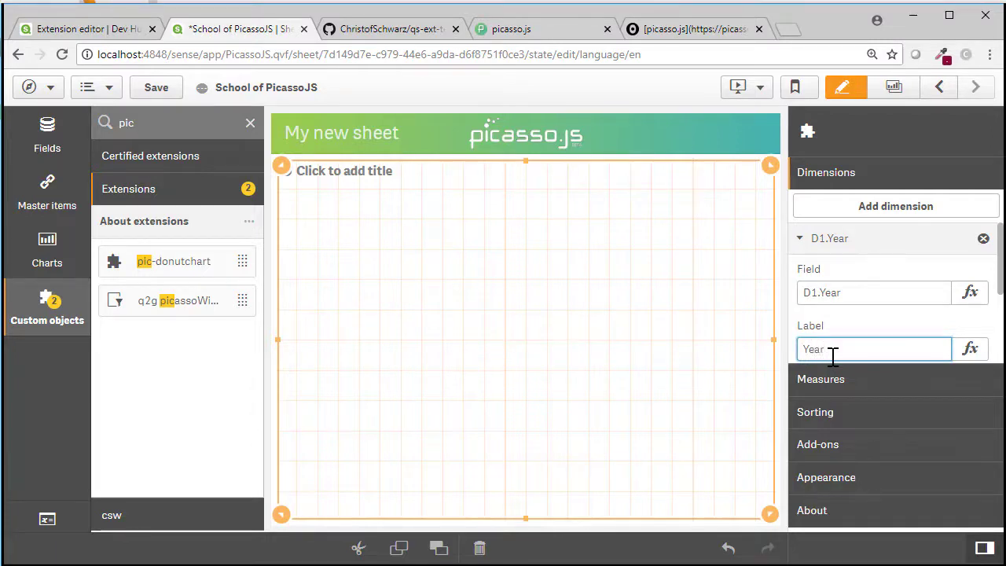
left_click(828, 238)
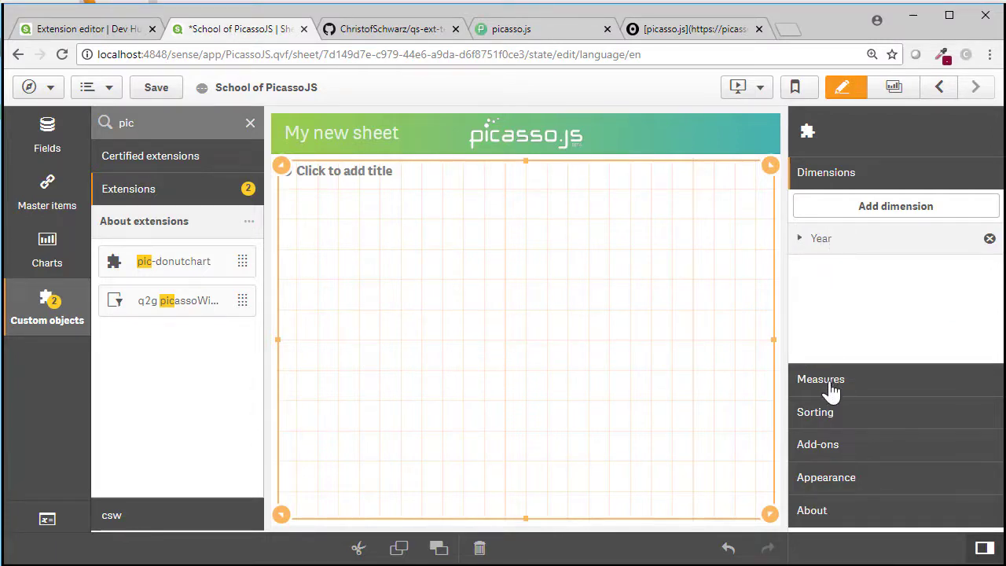
left_click(821, 379)
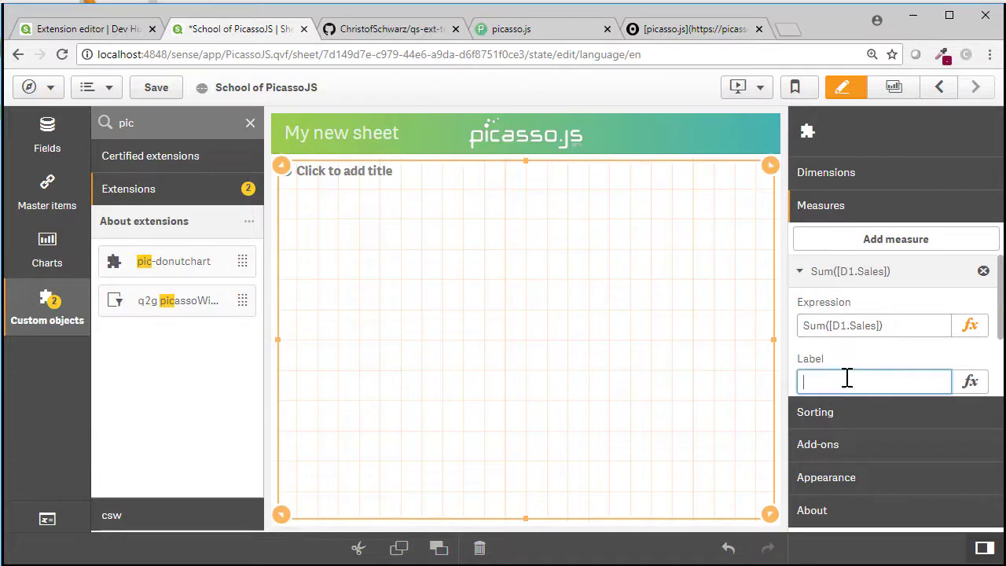
type("Sales")
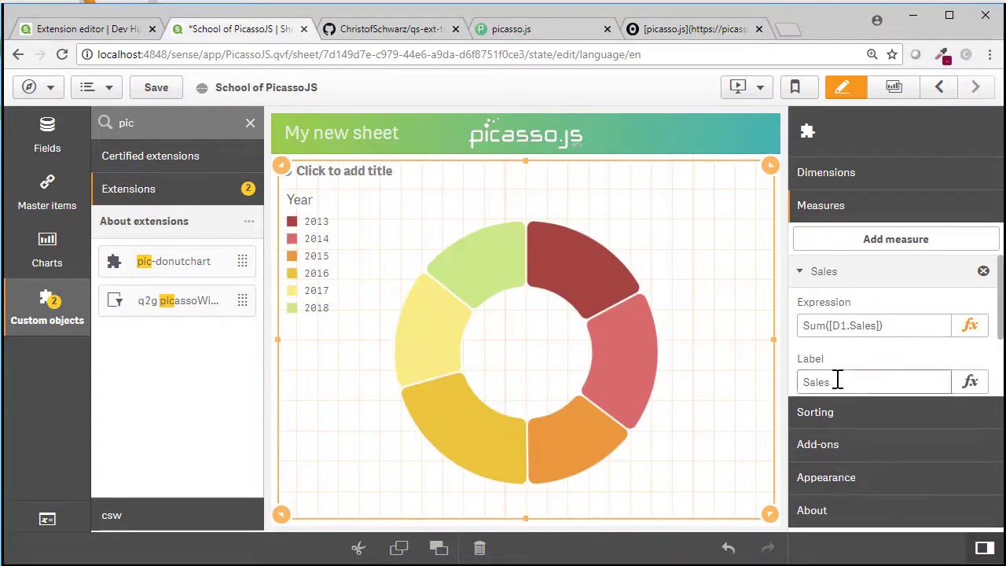
mouse_move(560, 359)
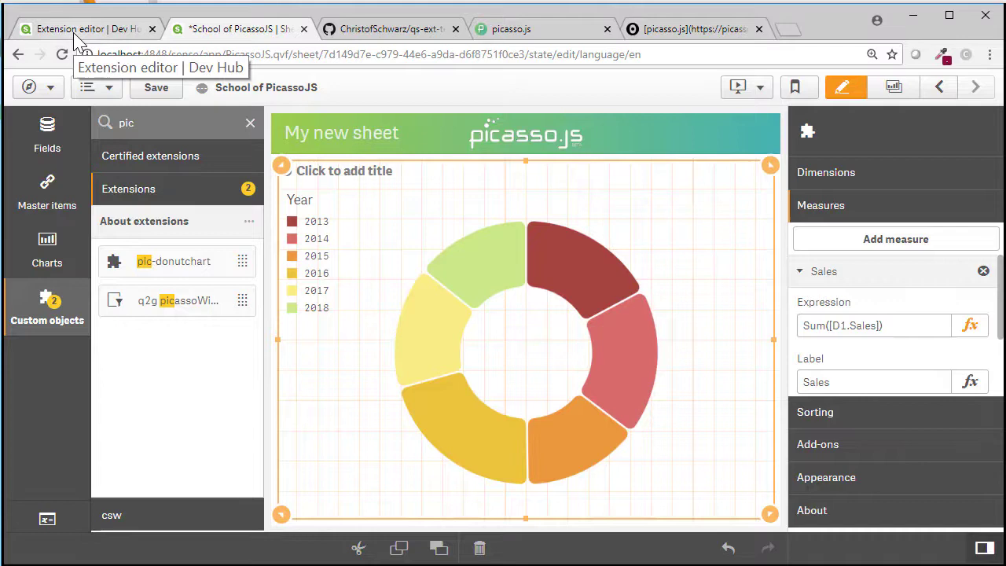
- Switch the donut code to qDimensionInfo/0 and qMeasureInfo/0 references, and save the extension
left_click(86, 29)
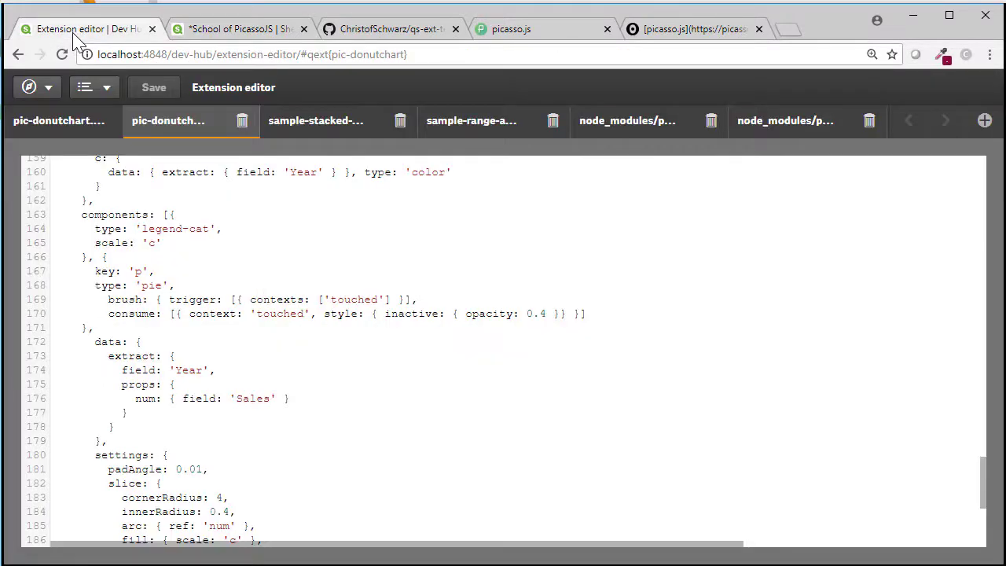
scroll("down", 3)
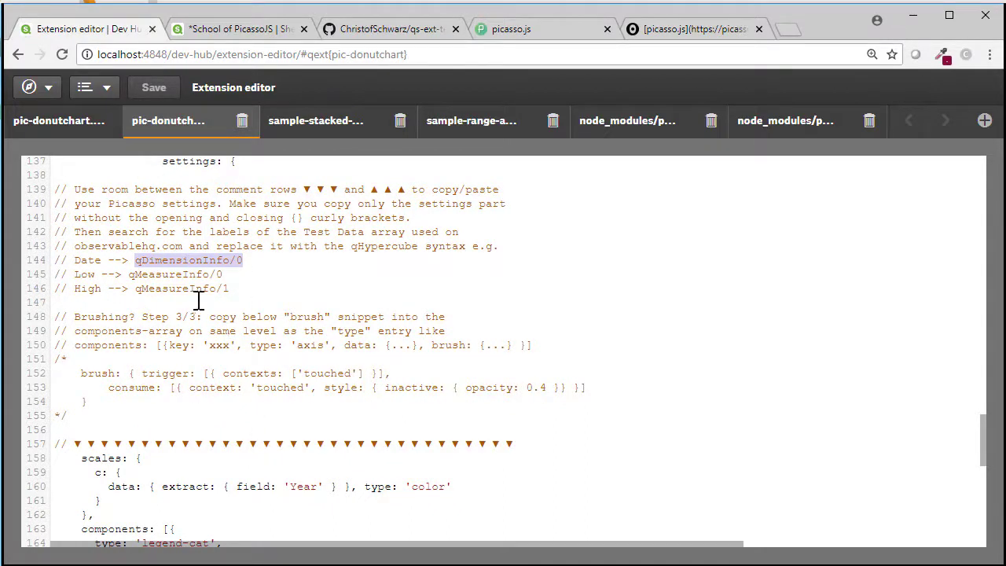
mouse_move(306, 486)
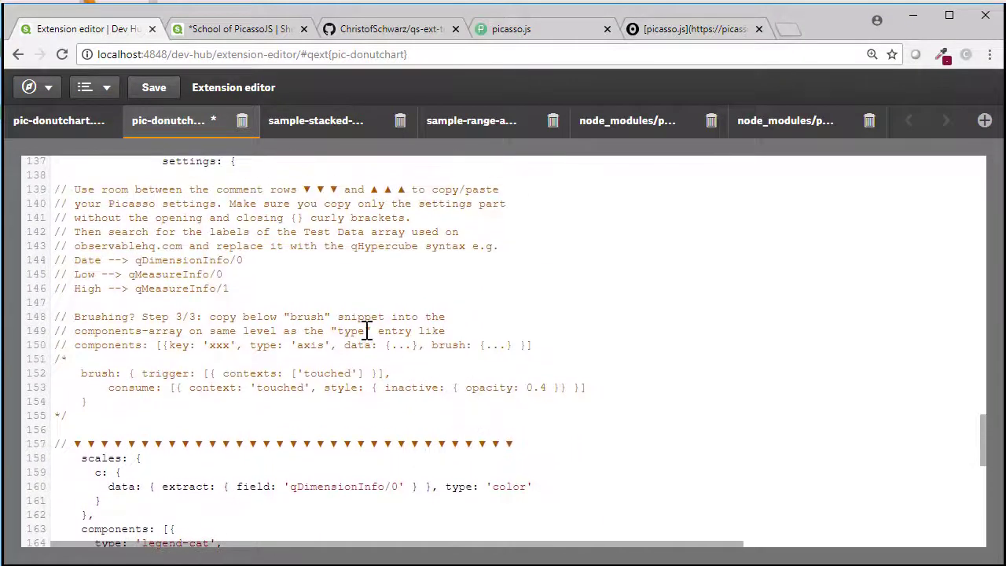
double_click(173, 273)
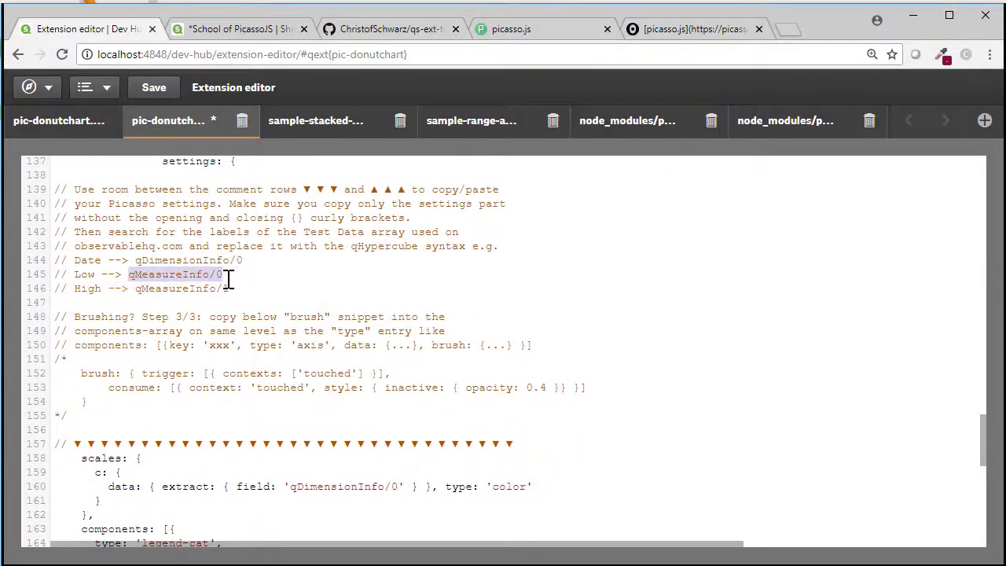
scroll("down", 3)
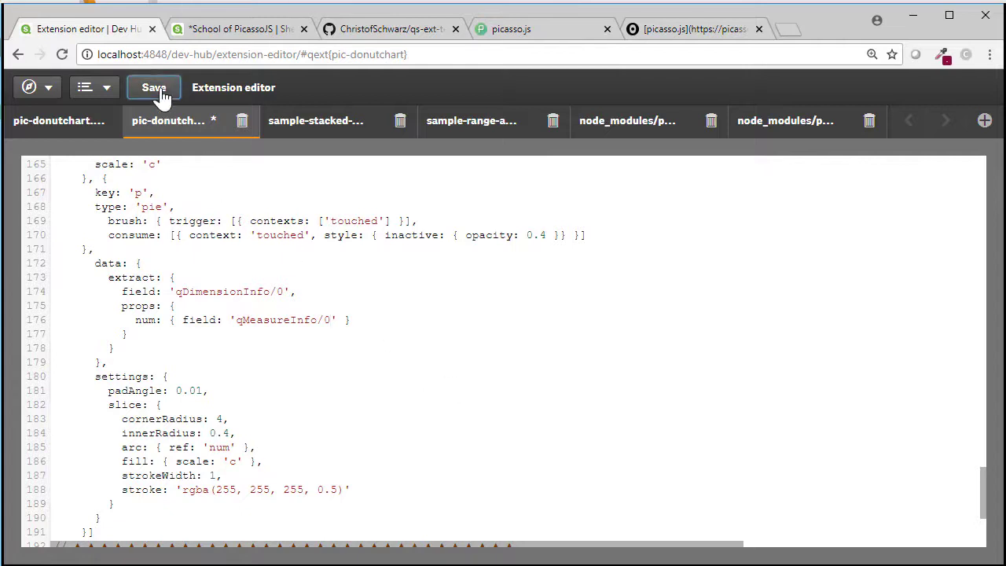
left_click(154, 87)
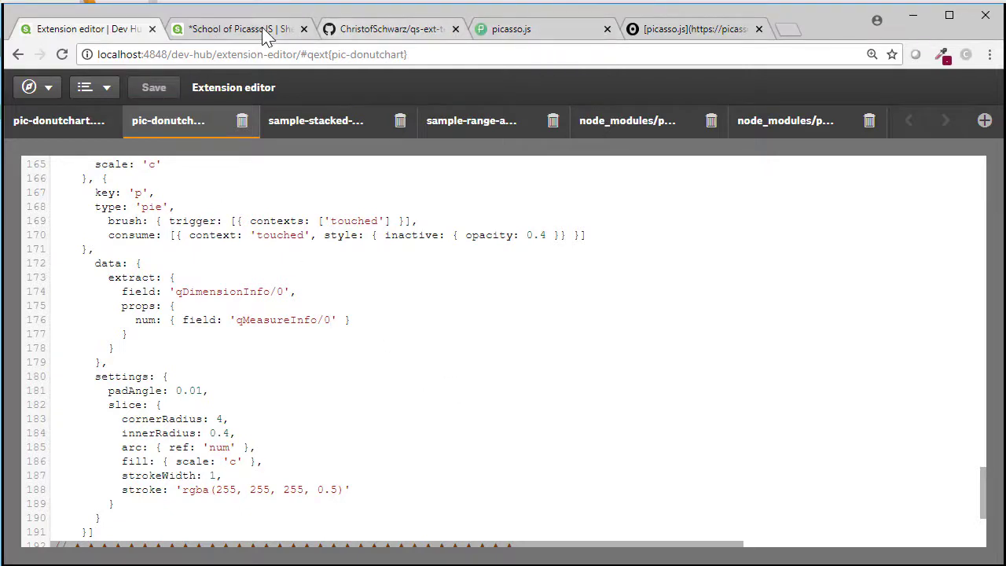
left_click(236, 29)
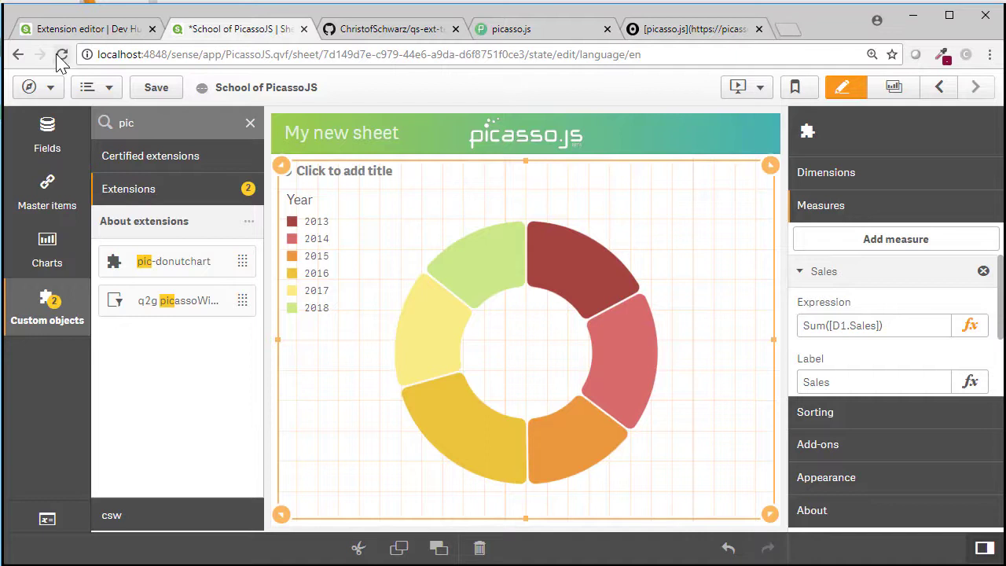
- Reload the sheet to load the new code and check the Sales measure settings
left_click(62, 54)
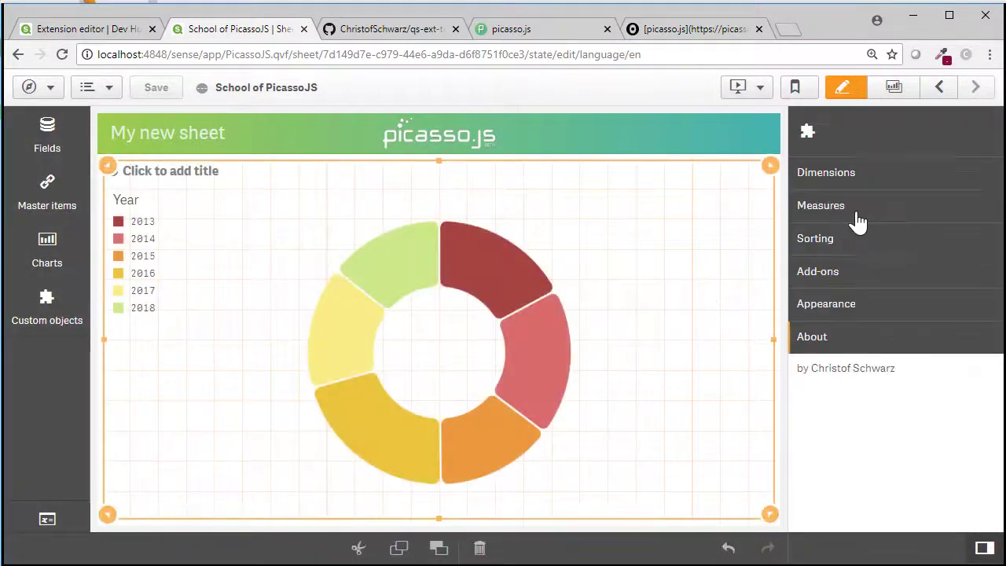
left_click(821, 205)
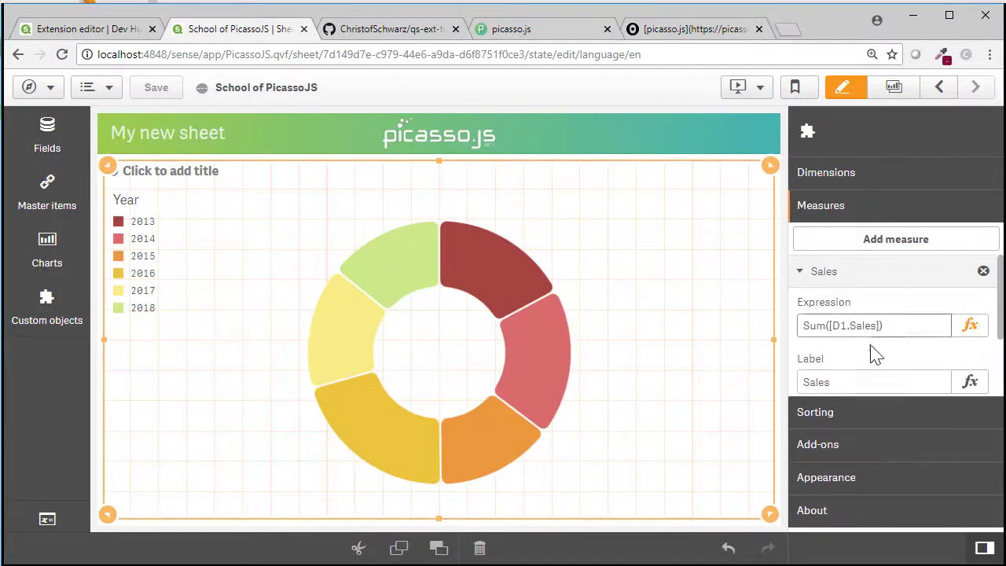
type("as")
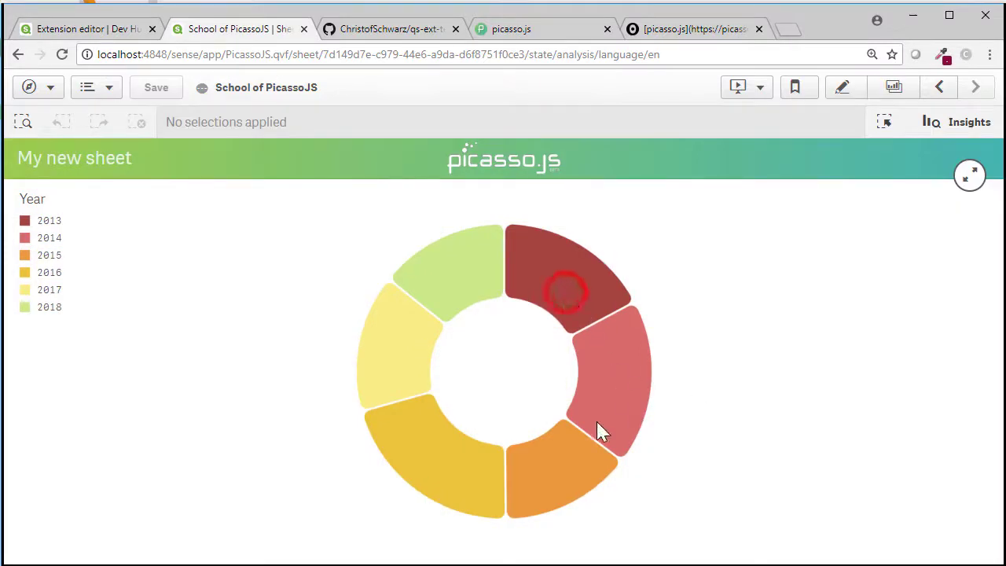
mouse_move(393, 391)
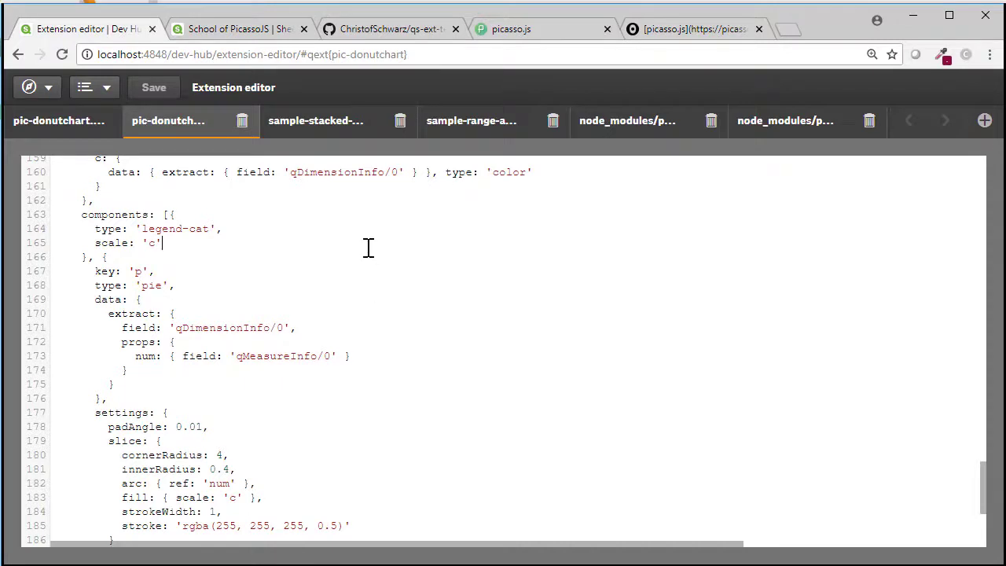
- Search the code for 'brush' and uncomment brushing blocks 1/3 and 2/3
type("brush('touched').on('update', function() {")
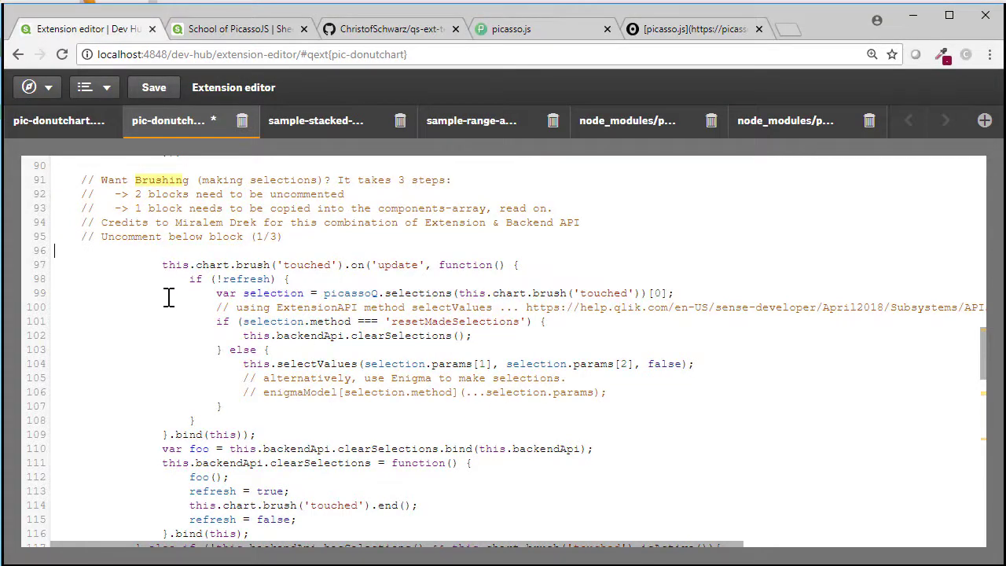
scroll("down", 3)
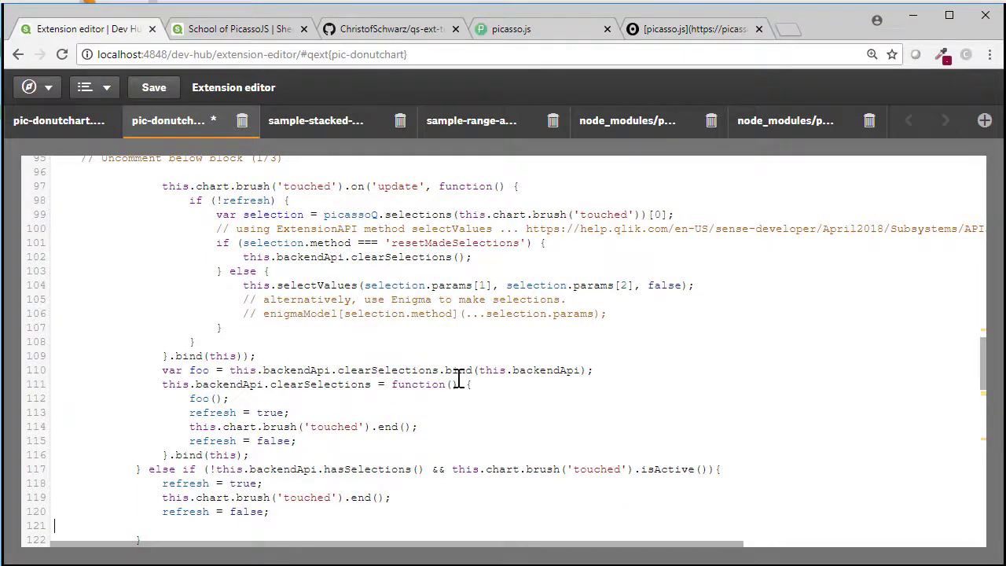
scroll("down", 3)
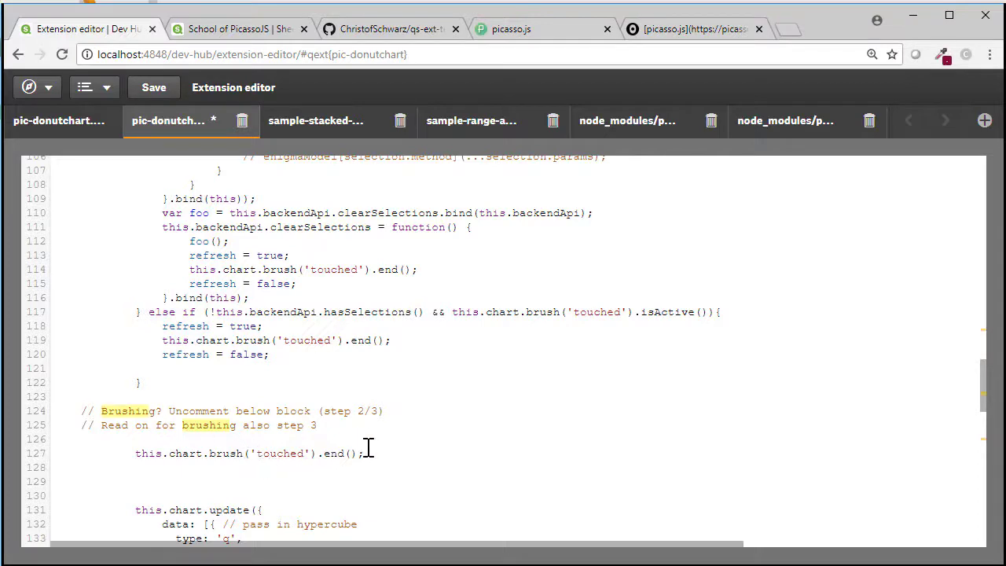
scroll("down", 3)
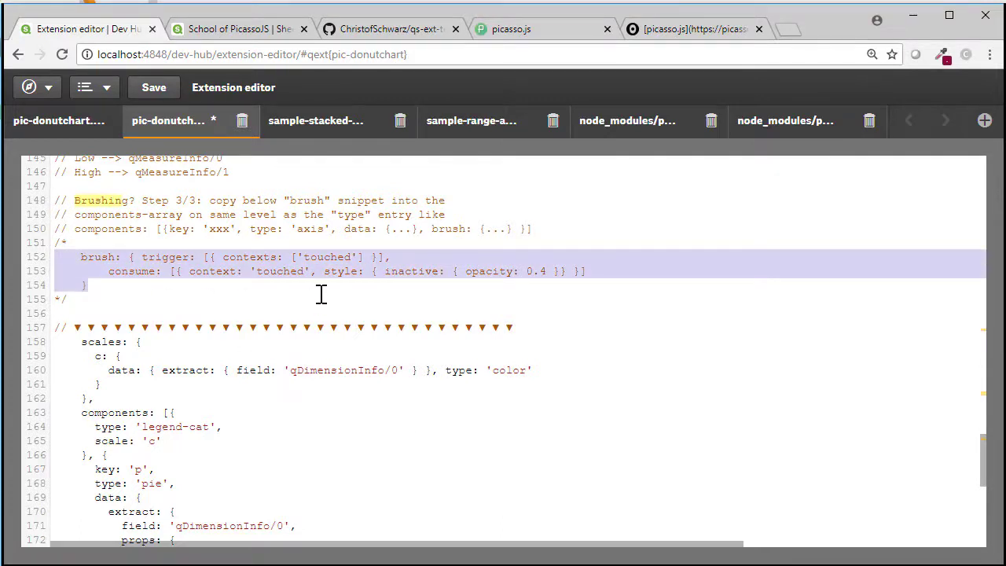
mouse_move(300, 411)
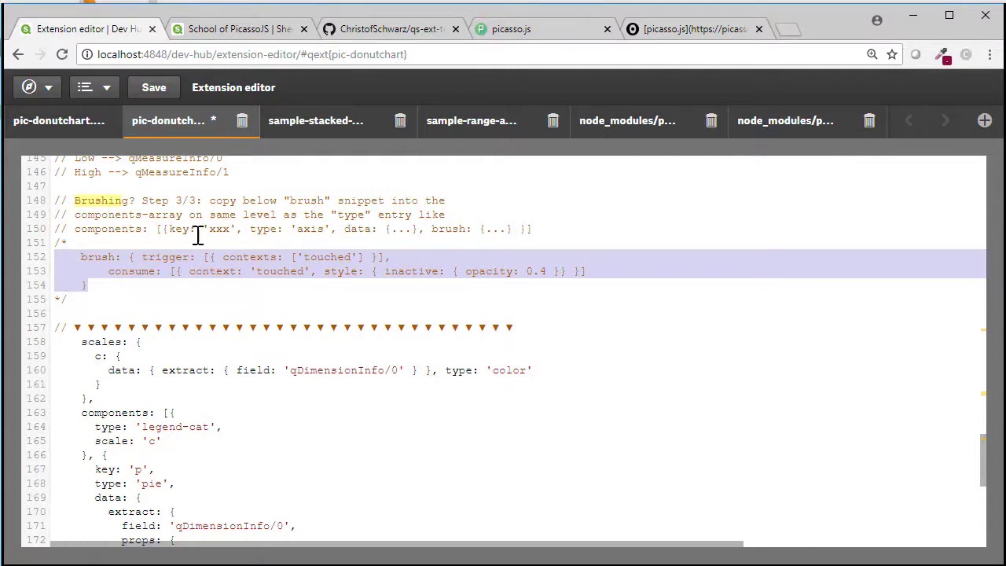
- Add the brush trigger and consume settings to the pie component, and save
scroll("down", 3)
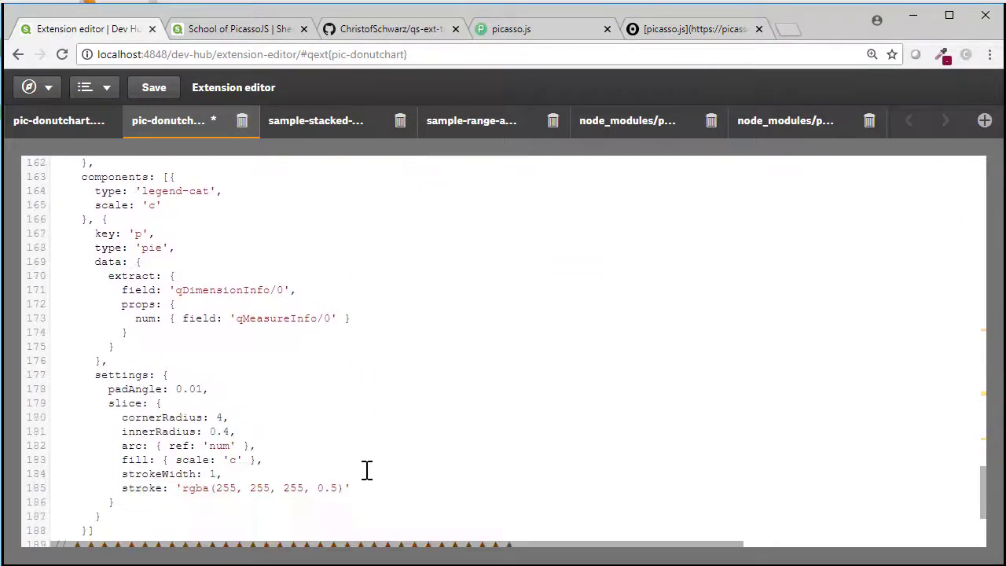
left_click(177, 247)
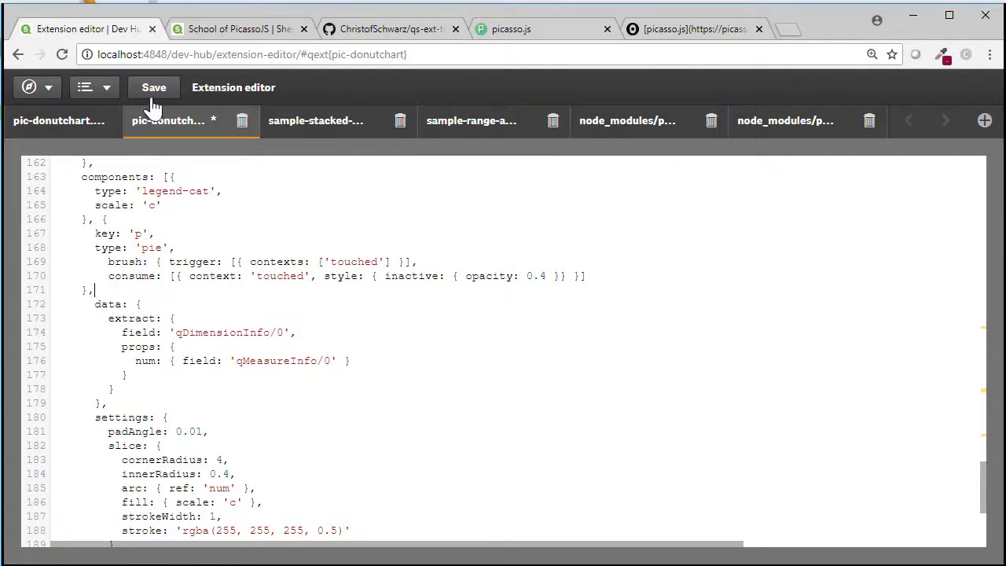
left_click(236, 29)
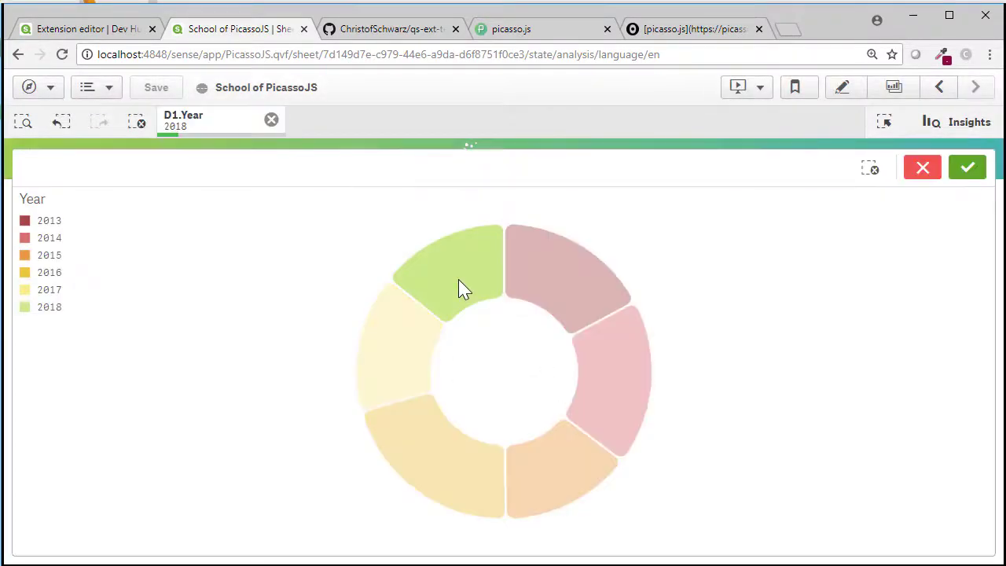
- Brush year slices on the donut chart, then clear the year selections
left_click(436, 455)
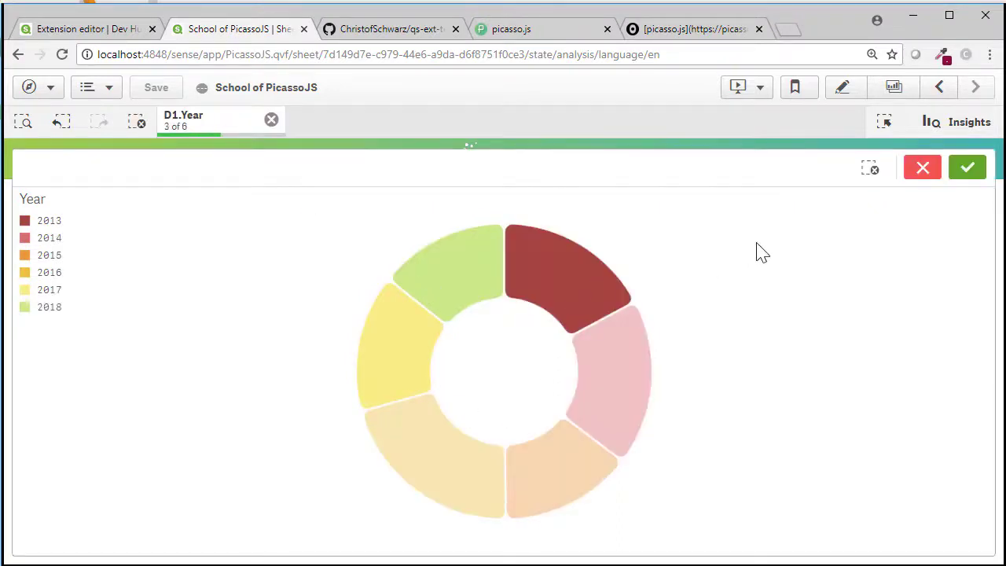
left_click(967, 167)
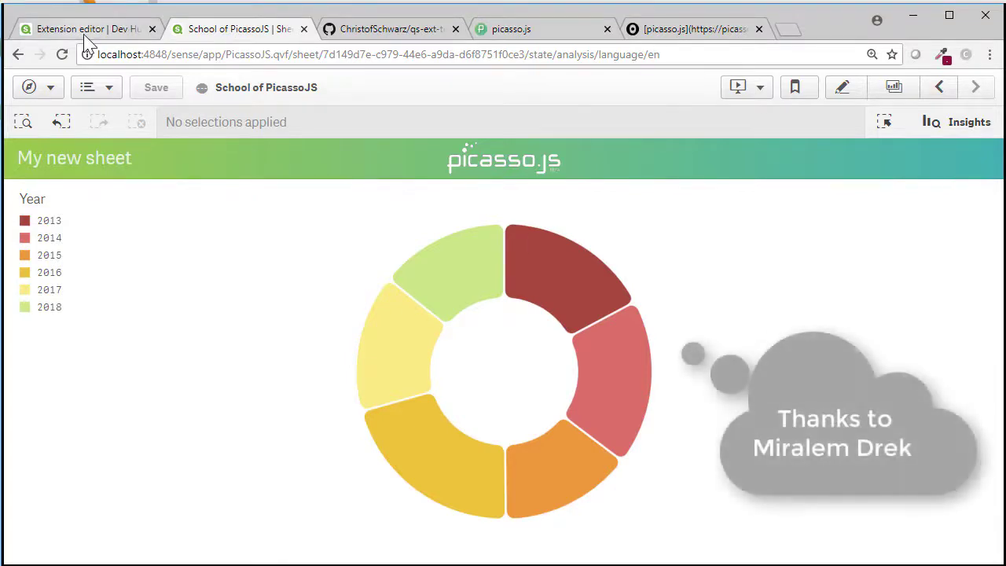
- Return to the pic-donutchart extension editor showing the saved brushing code
left_click(86, 29)
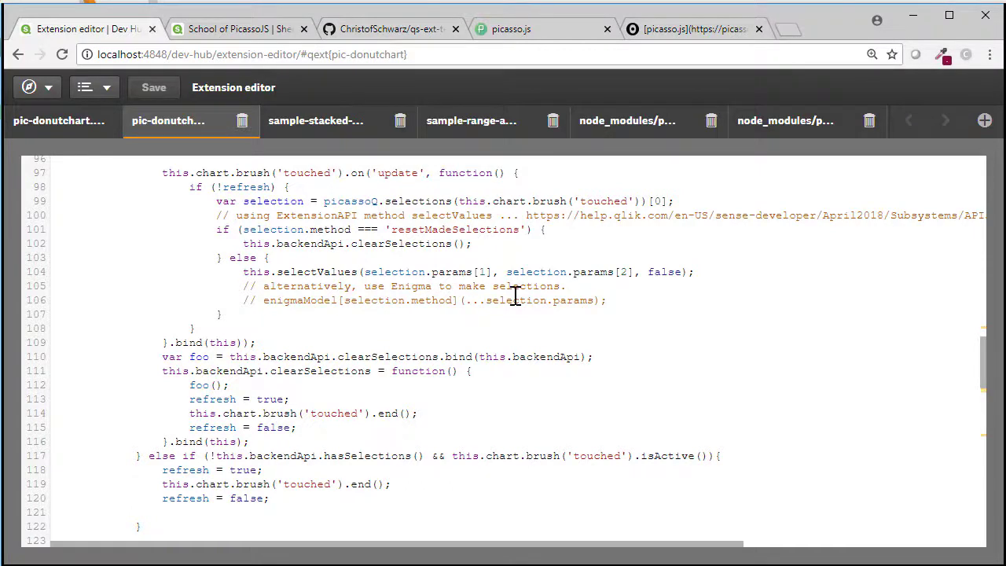
mouse_move(525, 277)
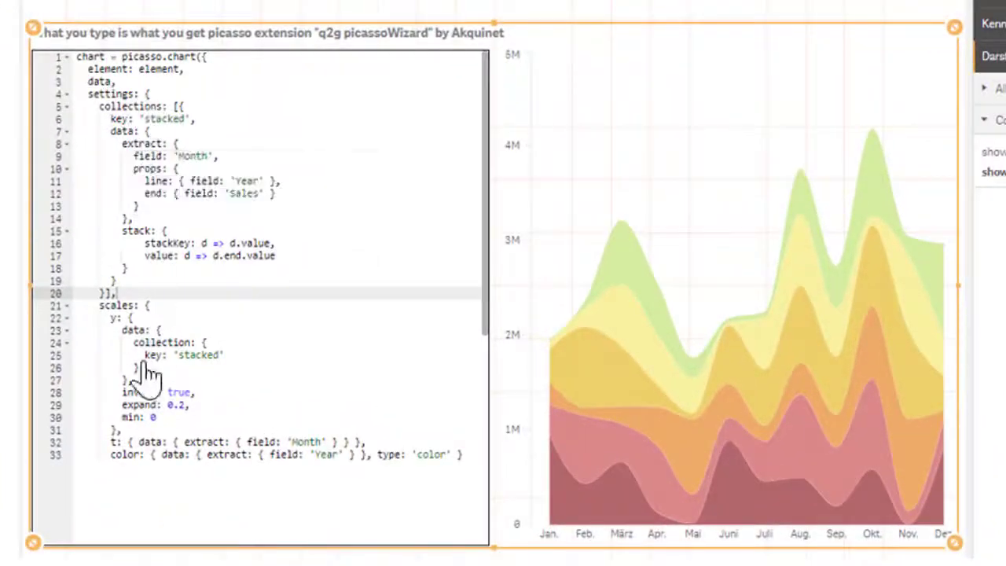
mouse_move(676, 106)
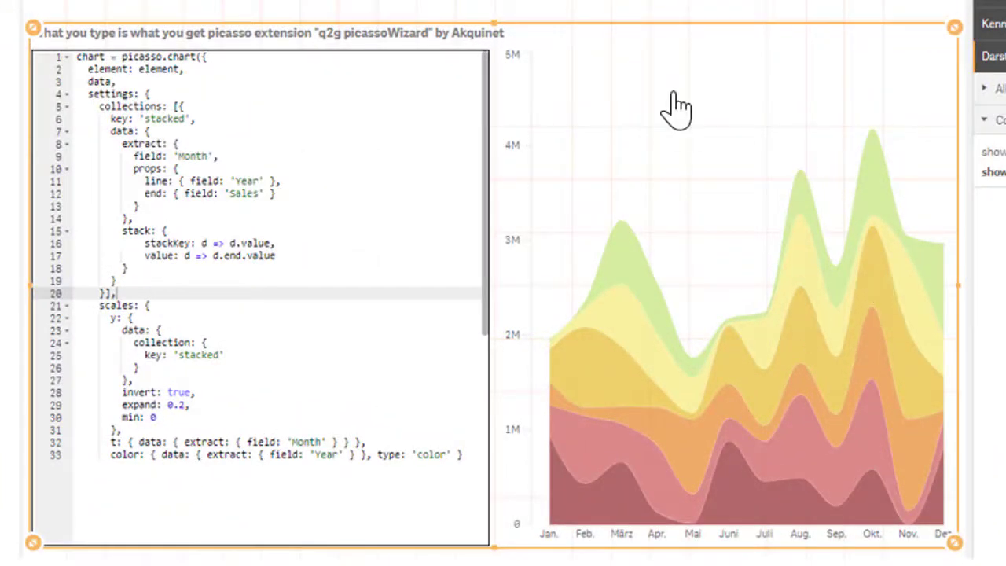
mouse_move(310, 122)
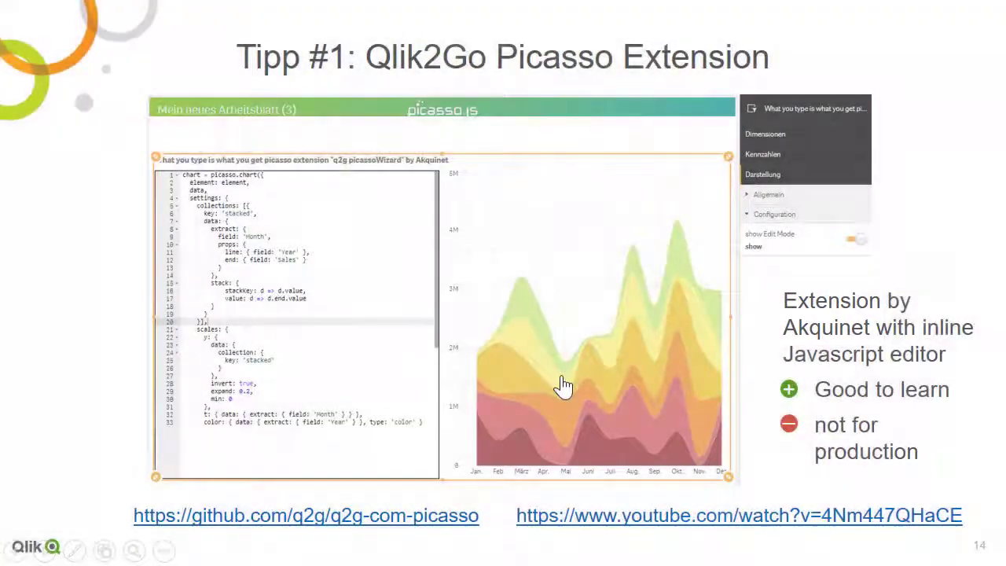
- Advance from the Tipp #1 q2g Picasso extension slide to the Picasso Designer slide
key("Right")
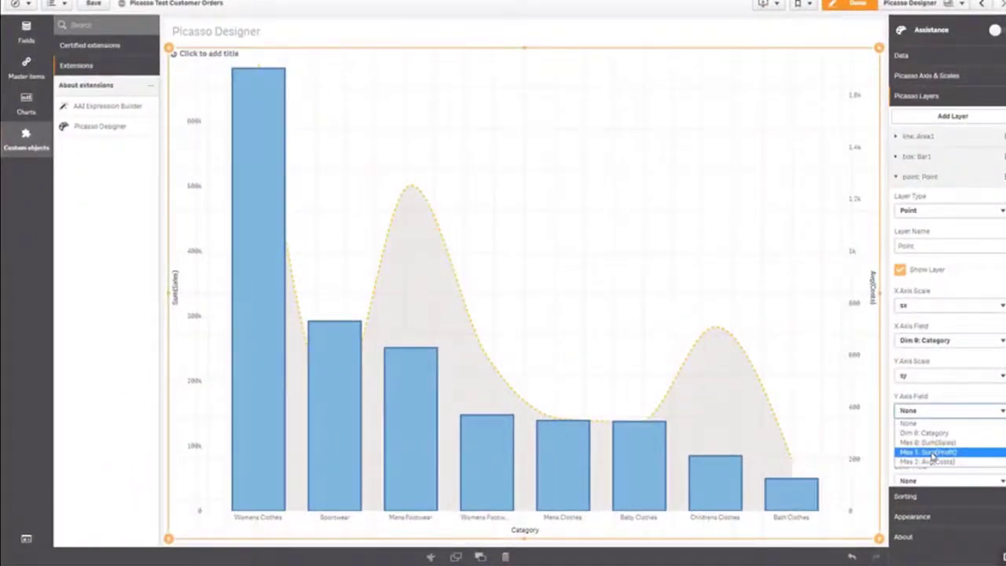
mouse_move(924, 287)
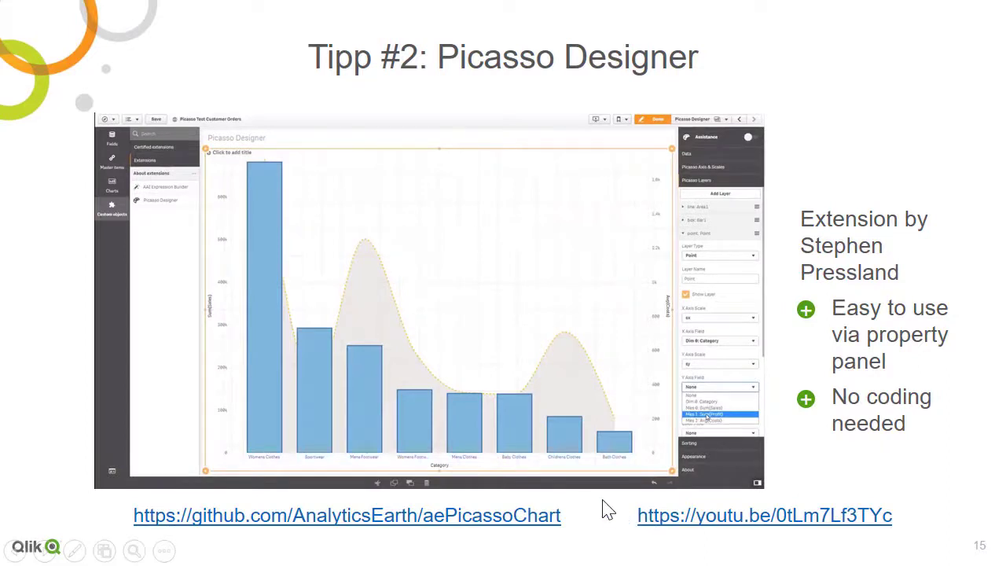
- Advance from the Picasso Designer tip to the Qlik Branch Slack slide
key("Right")
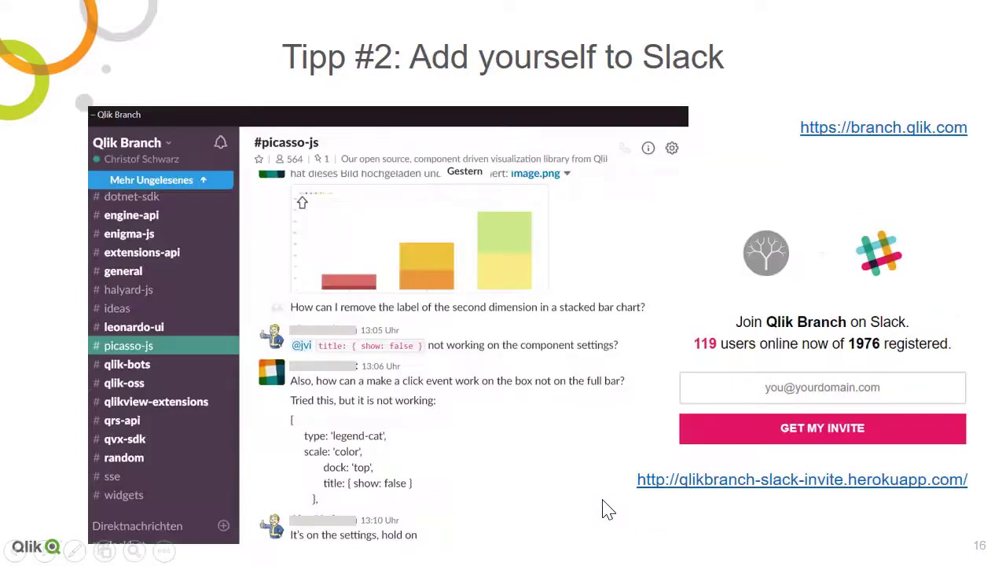